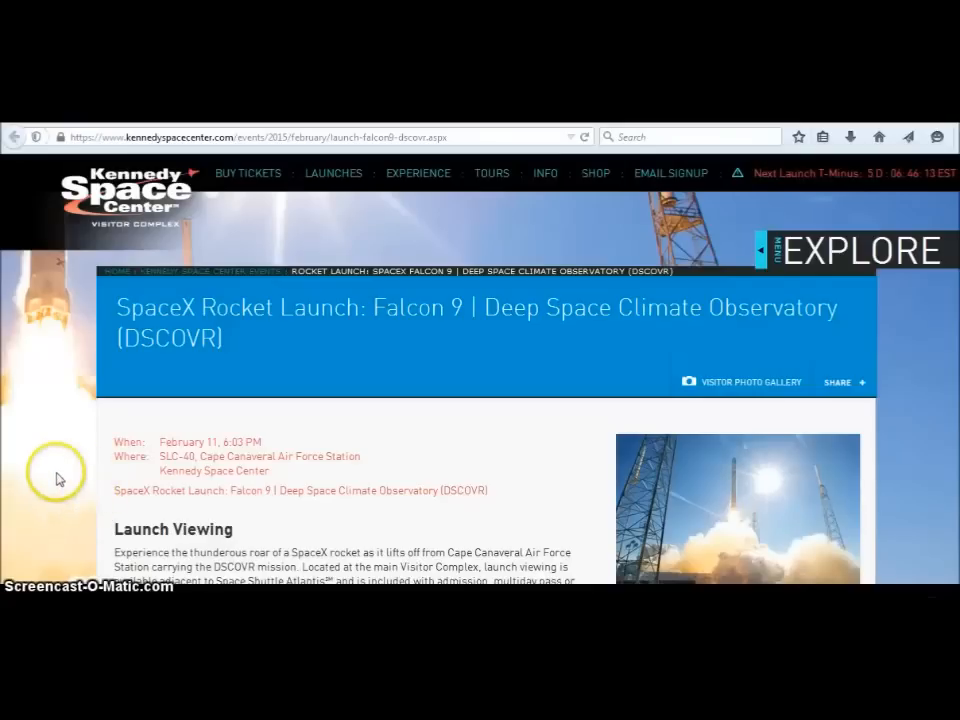
{"action": "mouse_move", "coordinate": [36, 455]}
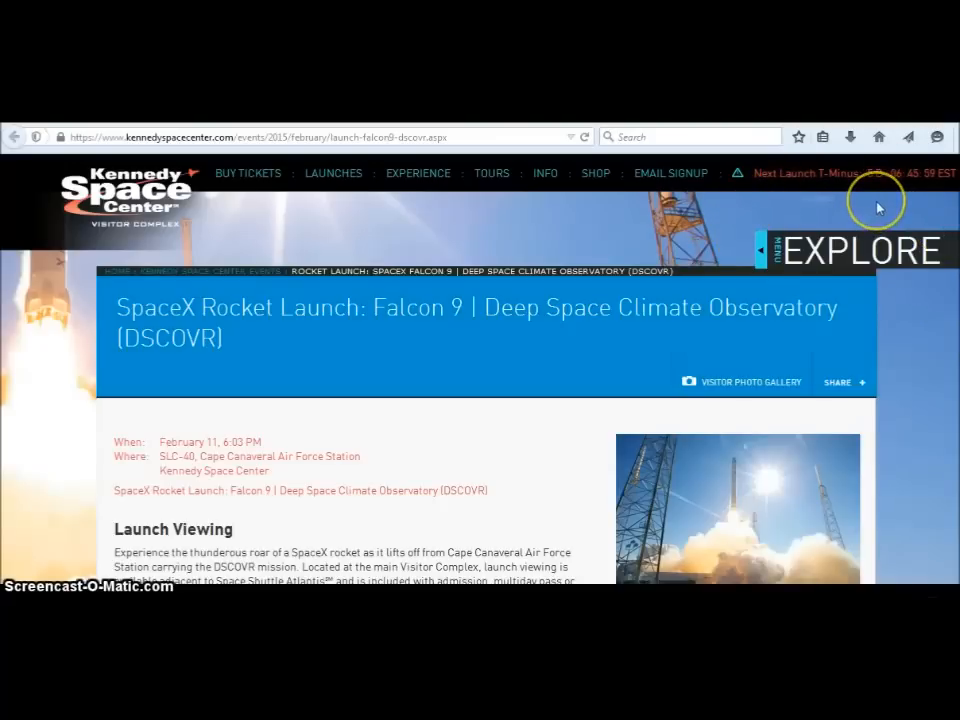
{"action": "mouse_move", "coordinate": [175, 207]}
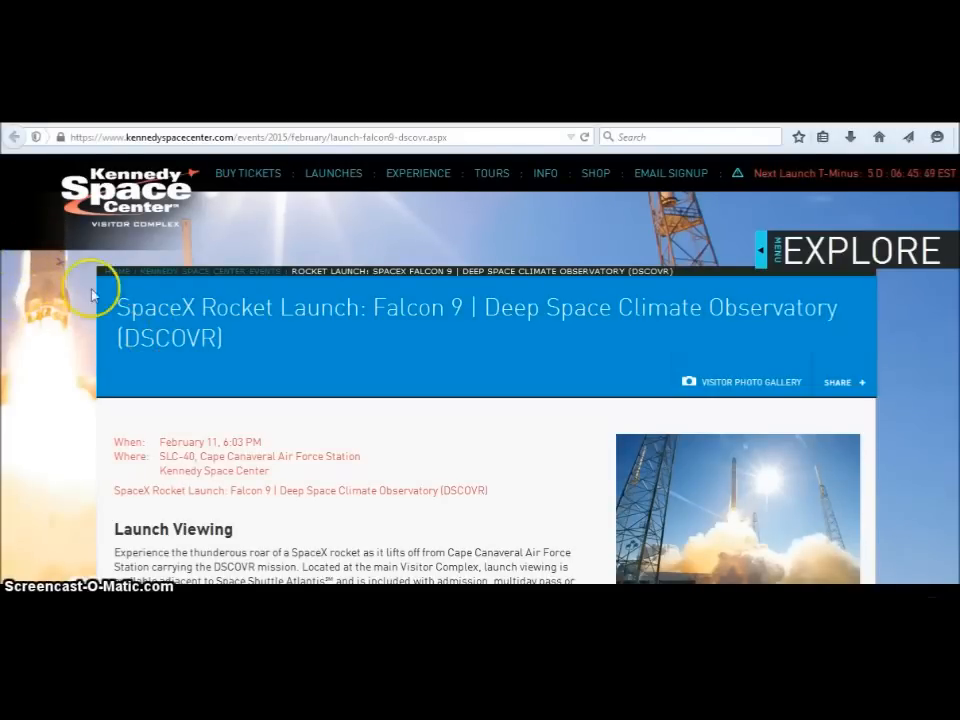
{"action": "mouse_move", "coordinate": [330, 322]}
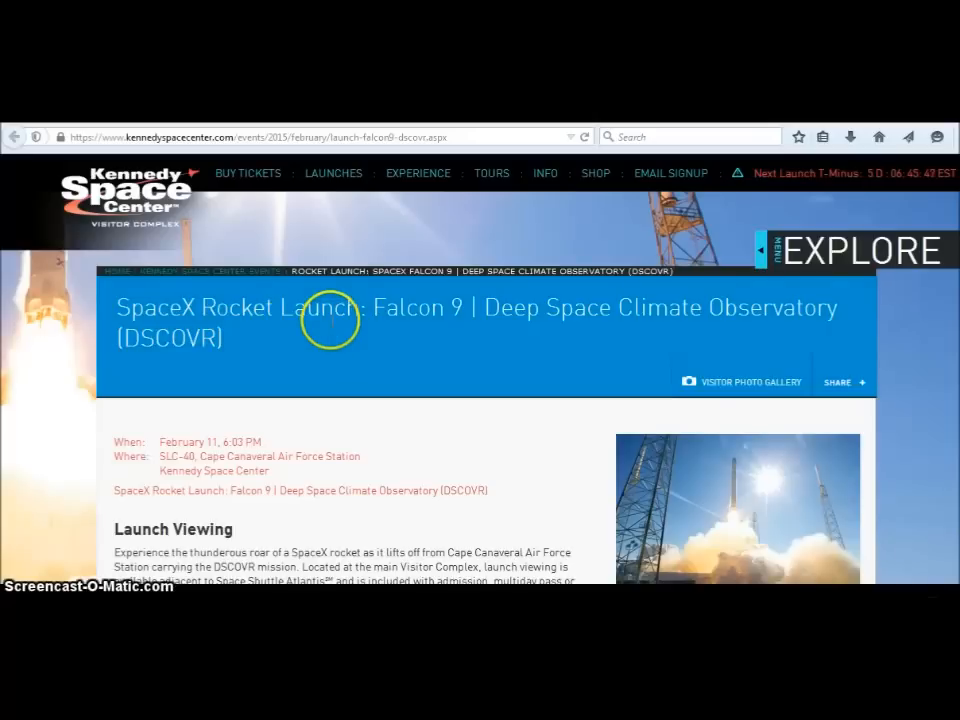
{"action": "mouse_move", "coordinate": [473, 307]}
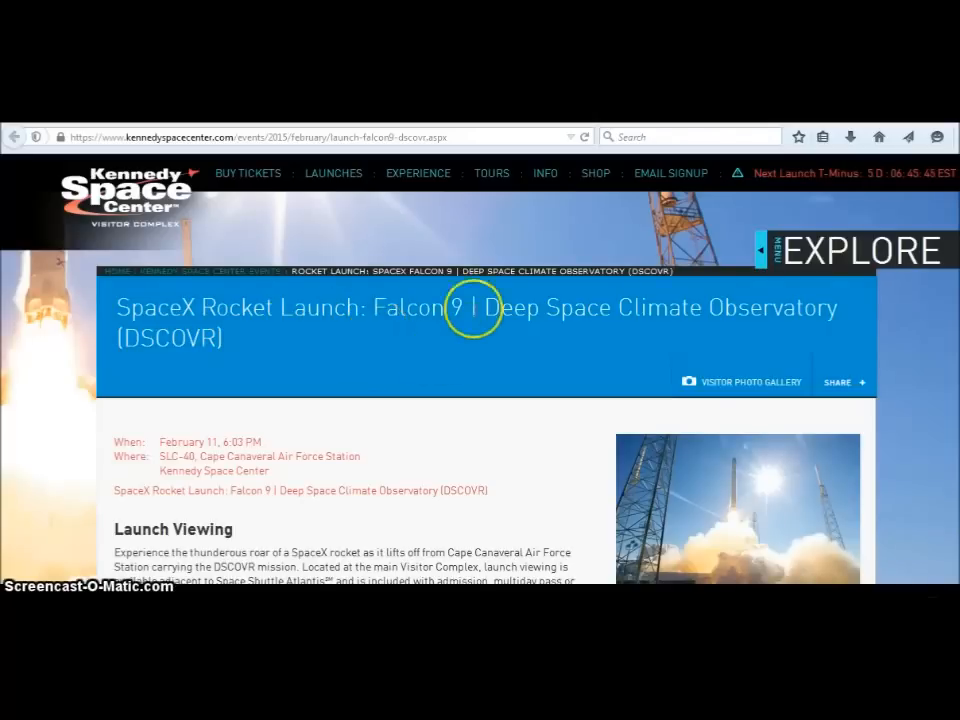
{"action": "mouse_move", "coordinate": [356, 287]}
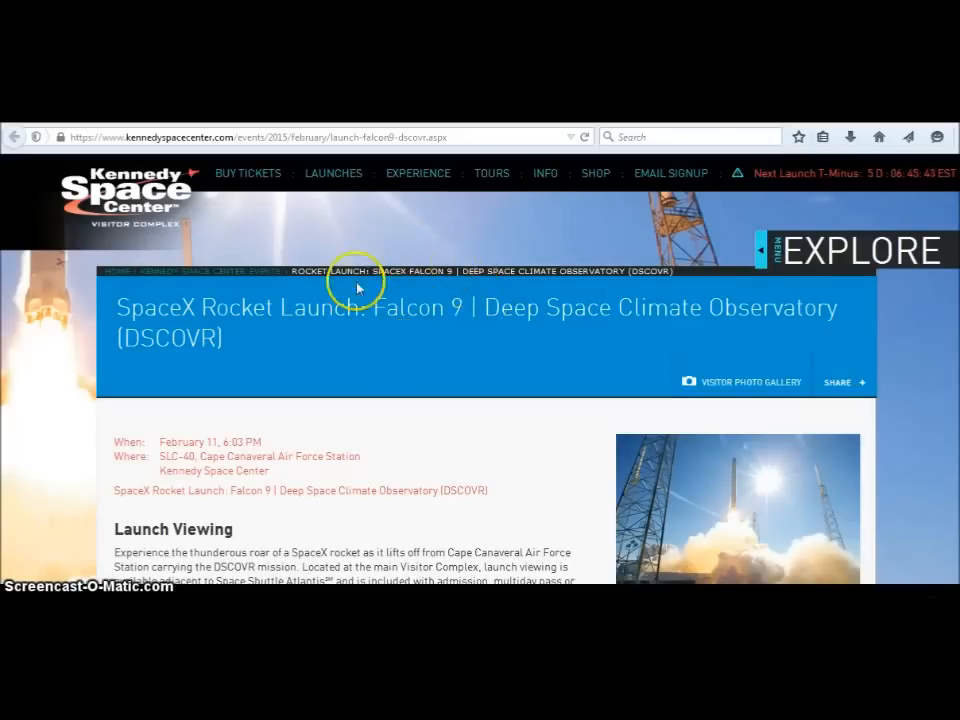
{"action": "mouse_move", "coordinate": [452, 332]}
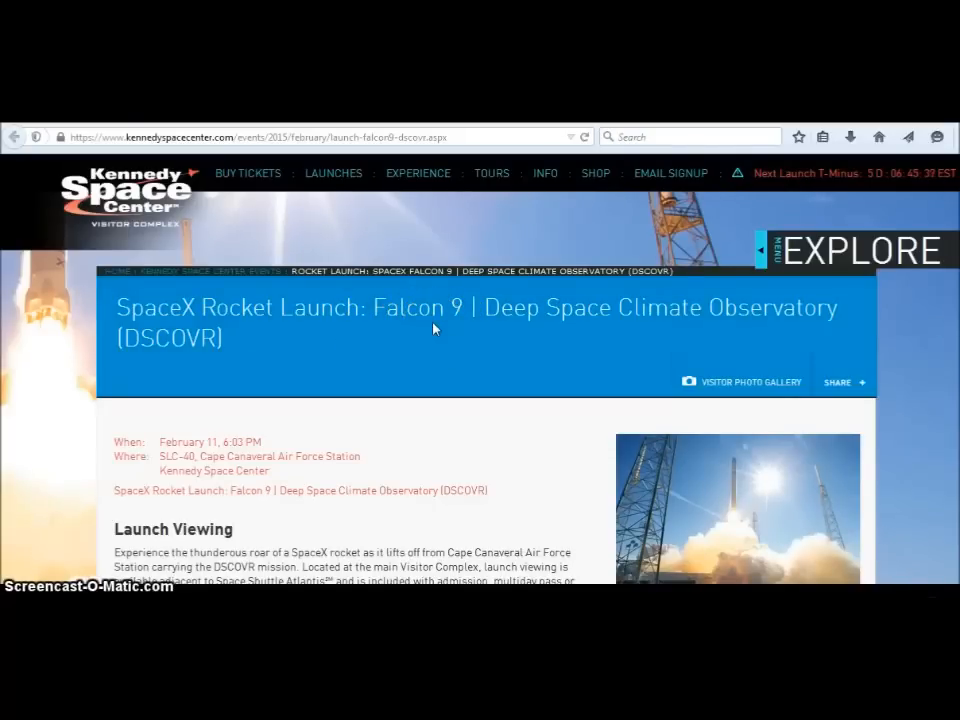
{"action": "mouse_move", "coordinate": [915, 355]}
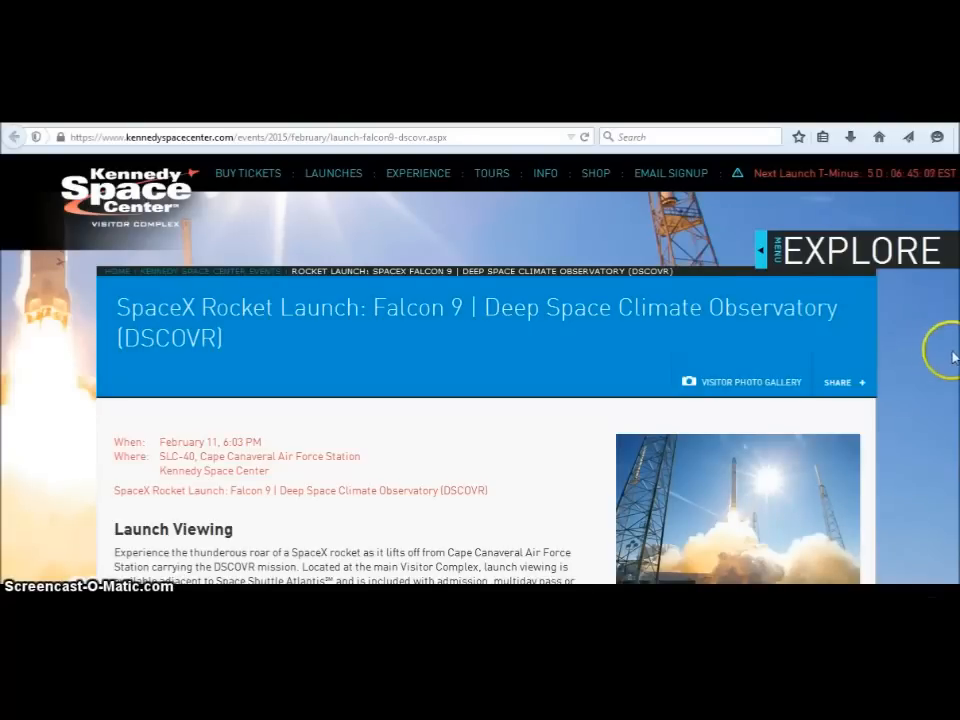
{"action": "mouse_move", "coordinate": [392, 262]}
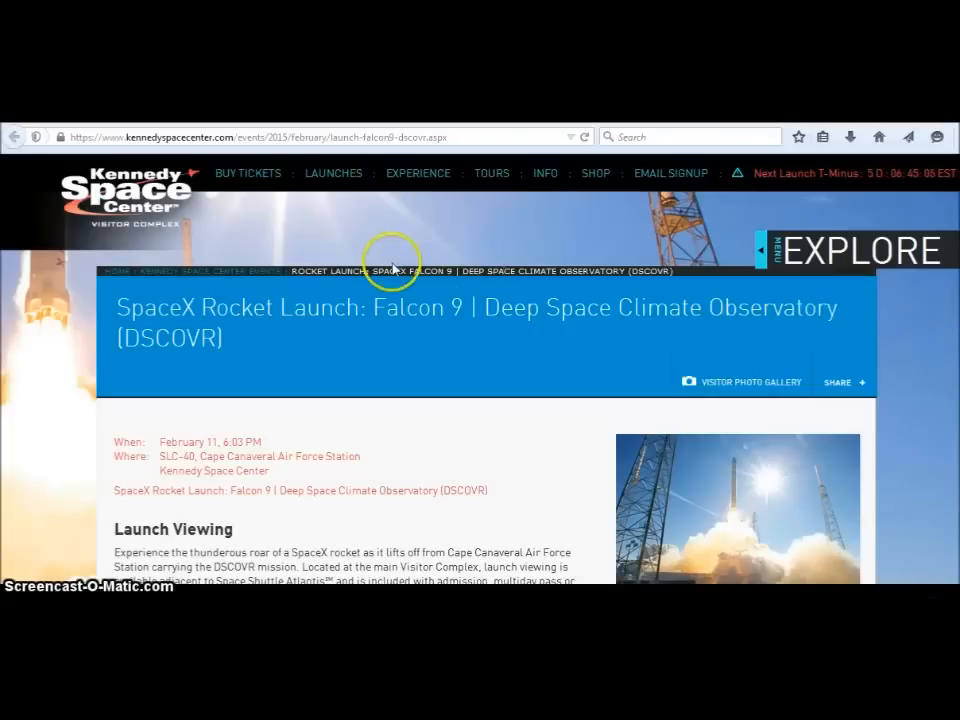
{"action": "mouse_move", "coordinate": [460, 282]}
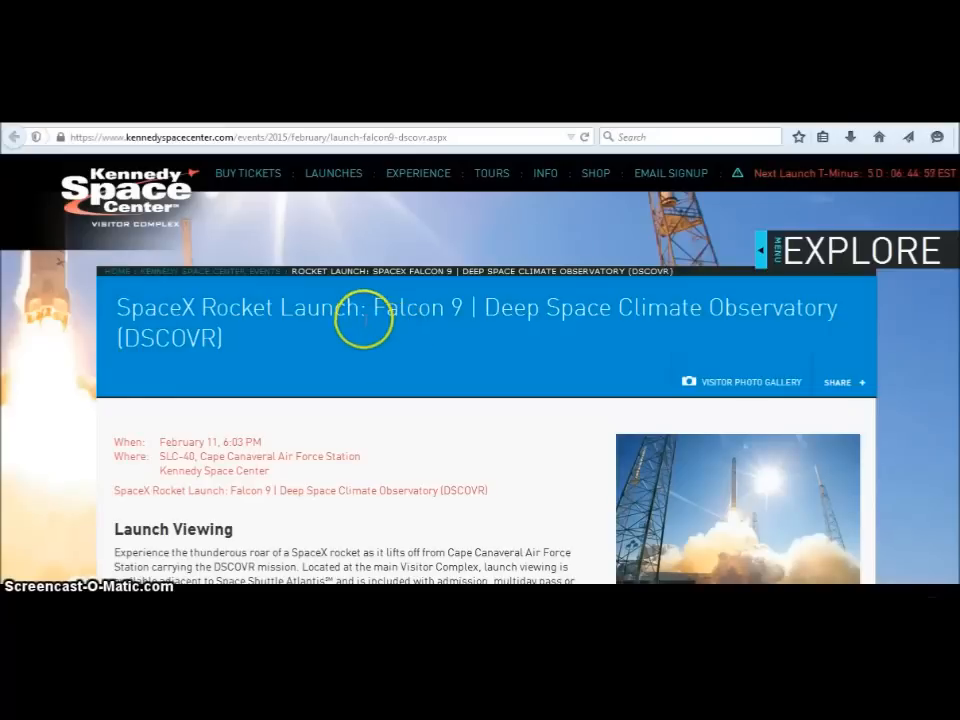
{"action": "mouse_move", "coordinate": [448, 335]}
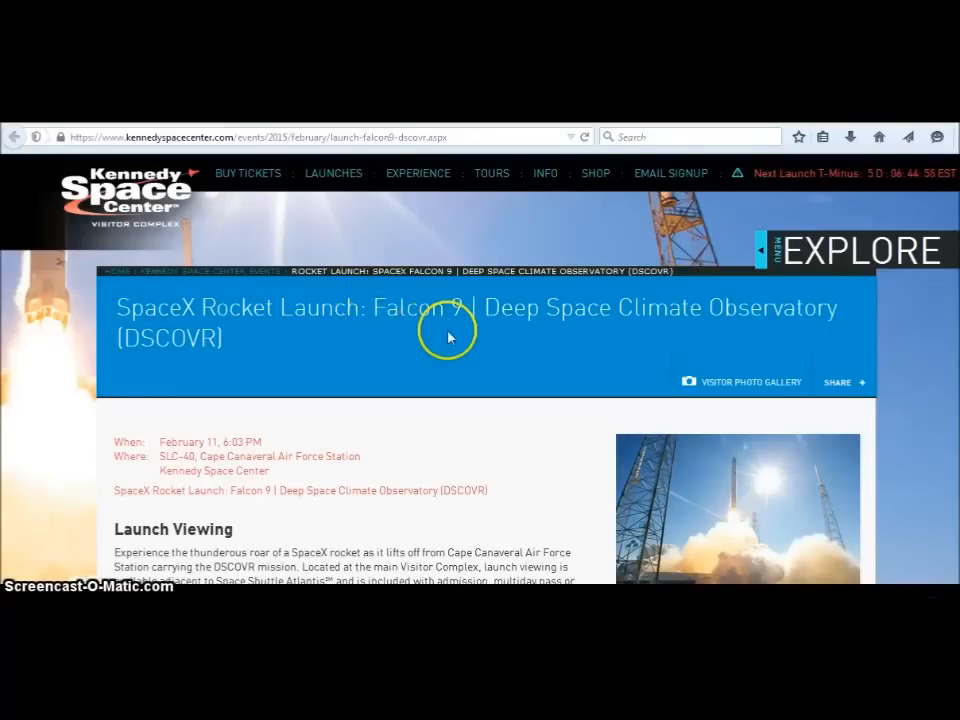
{"action": "mouse_move", "coordinate": [457, 330]}
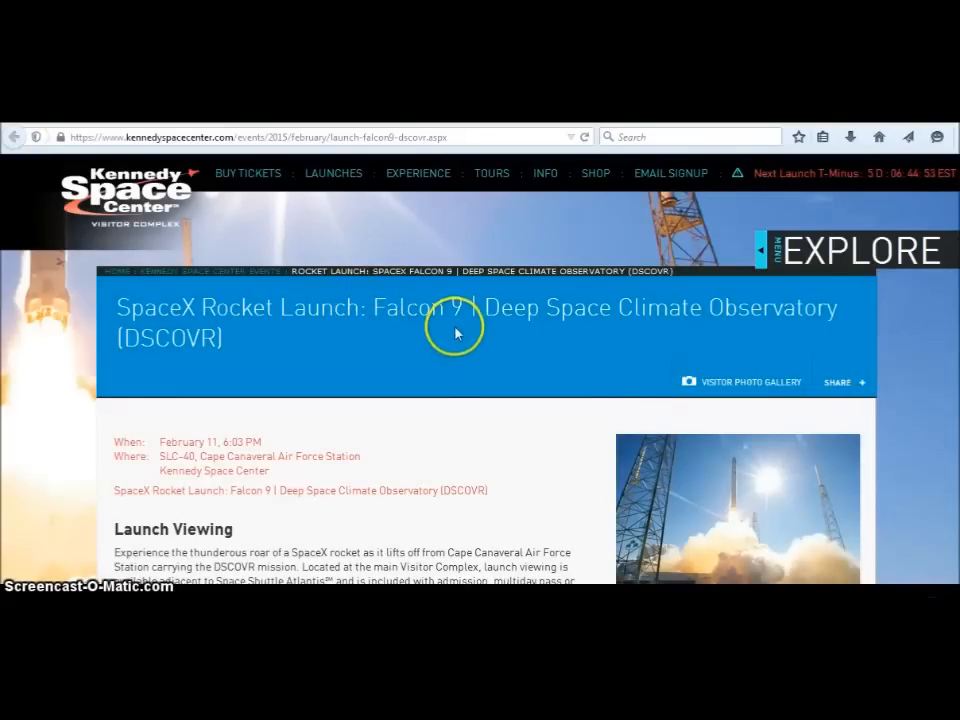
Open the SHARE options, then scroll past Launch Viewing to the DSCOVR Mission section and Falcon 9 info
{"action": "left_click", "coordinate": [843, 381]}
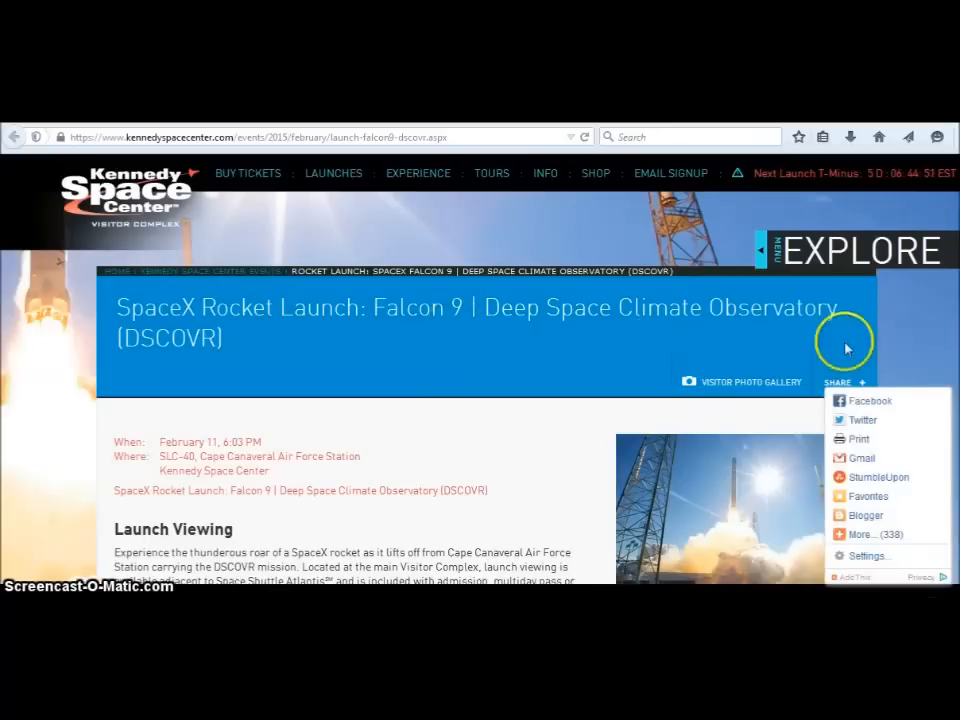
{"action": "scroll", "scroll_direction": "down", "scroll_amount": 3}
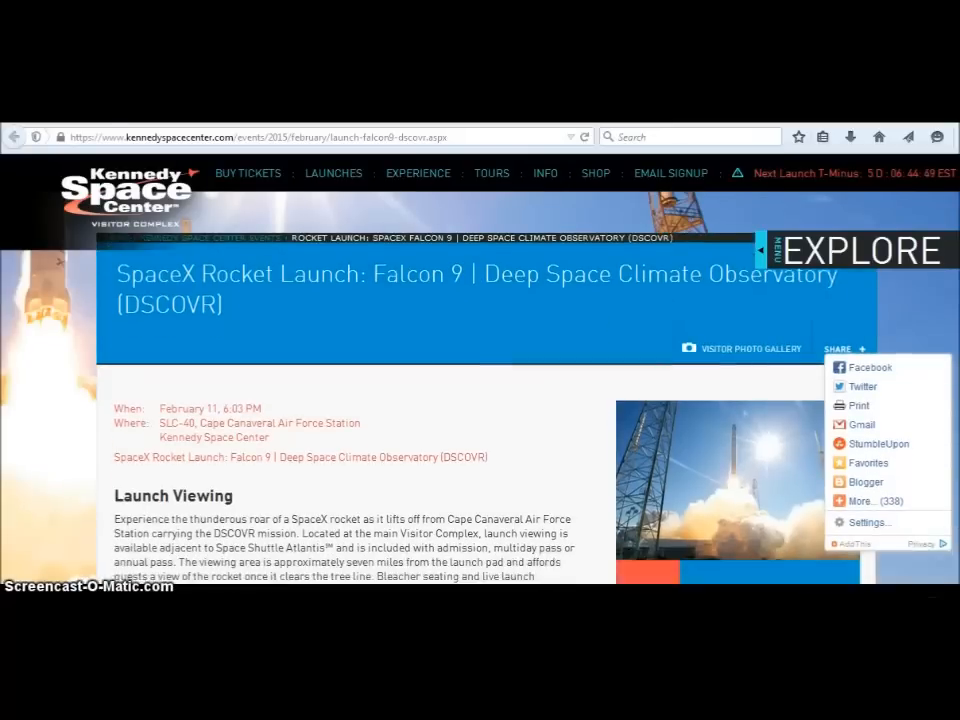
{"action": "scroll", "scroll_direction": "down", "scroll_amount": 3}
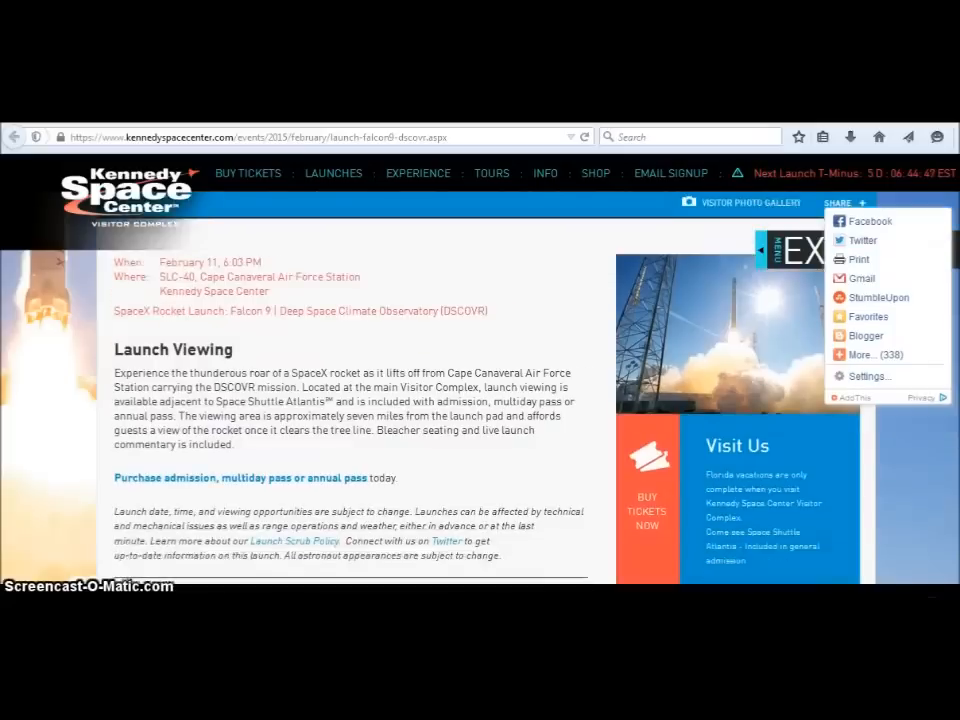
{"action": "scroll", "scroll_direction": "down", "scroll_amount": 3}
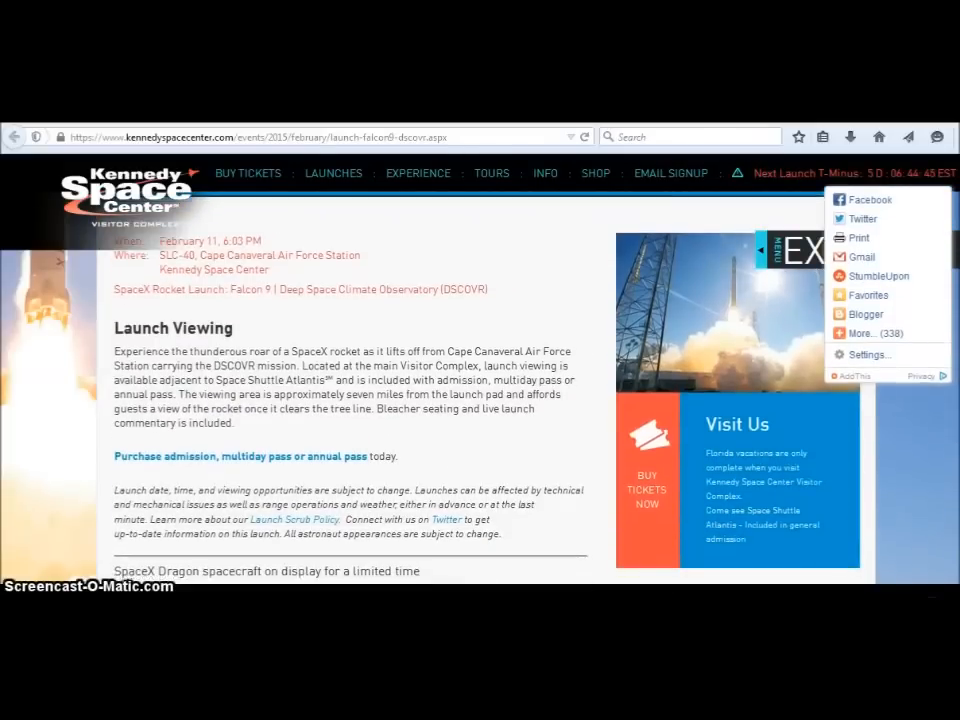
{"action": "scroll", "scroll_direction": "down", "scroll_amount": 3}
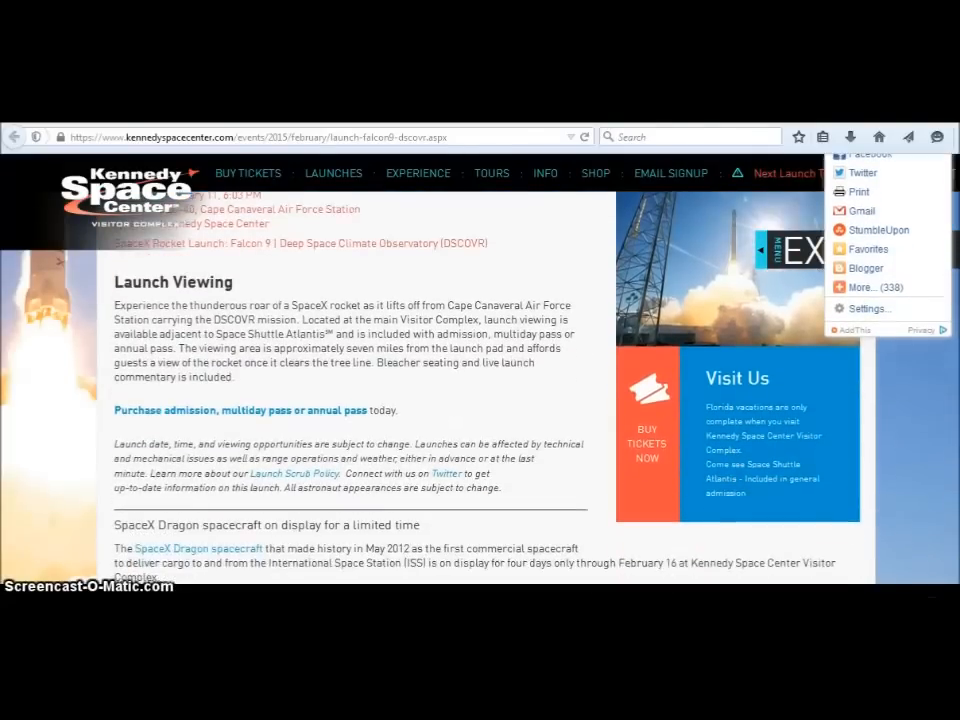
{"action": "scroll", "scroll_direction": "down", "scroll_amount": 3}
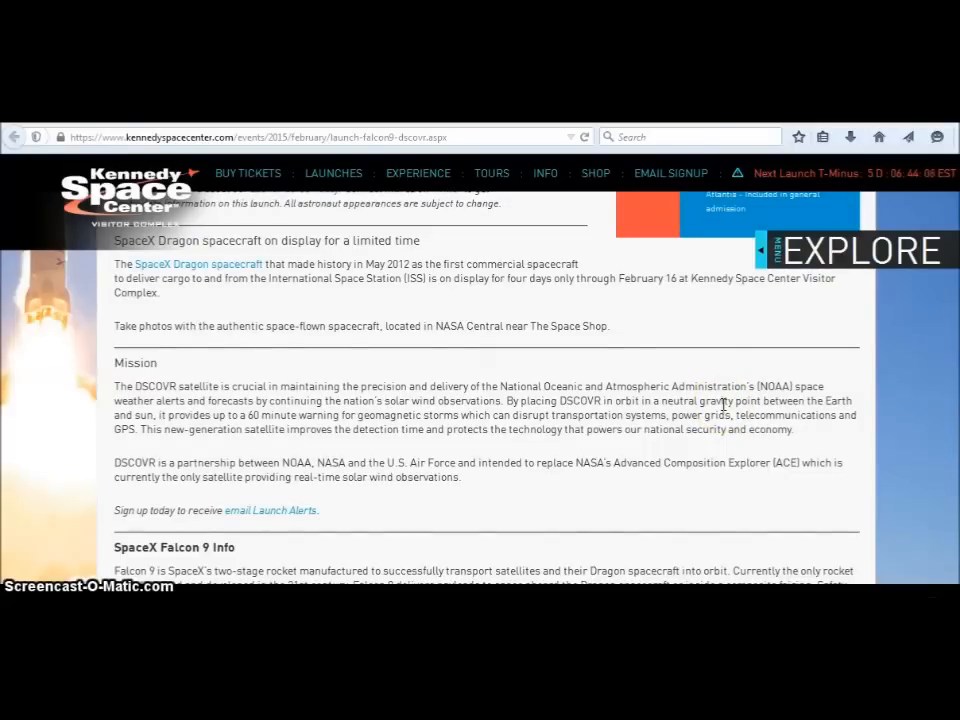
Scroll to the page bottom showing the SpaceX Falcon 9 Info section and launch disclaimer
{"action": "scroll", "scroll_direction": "down", "scroll_amount": 3}
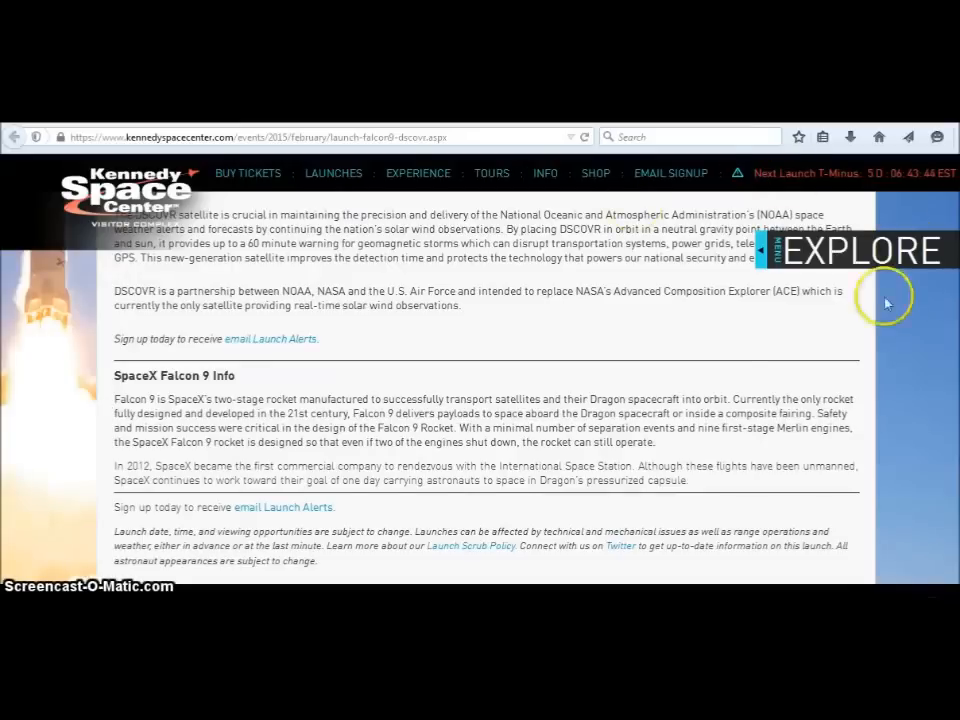
{"action": "mouse_move", "coordinate": [712, 405]}
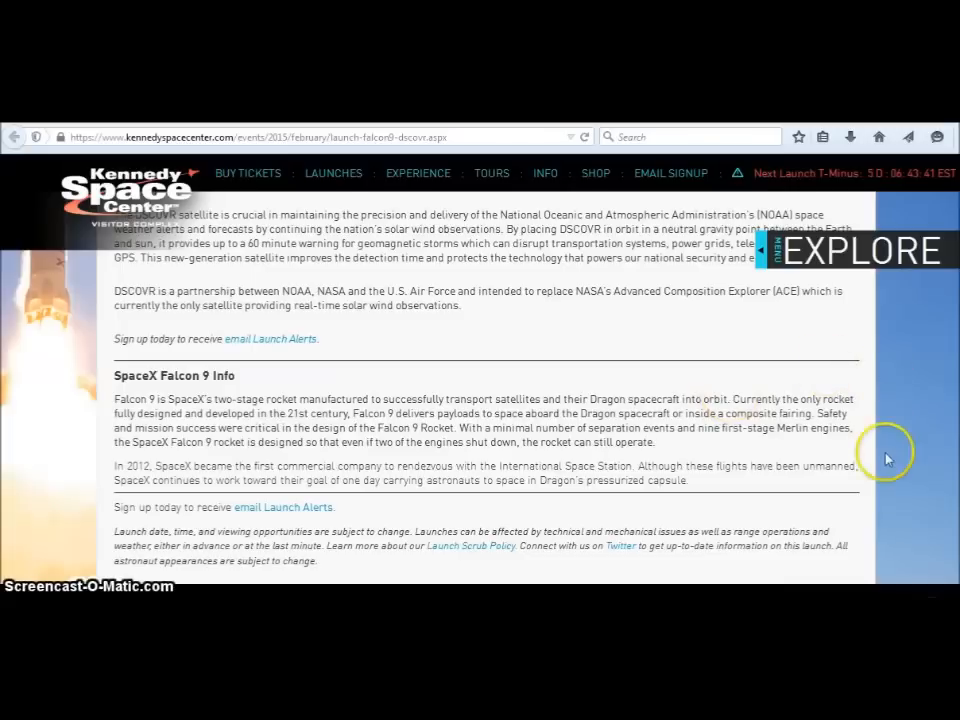
{"action": "mouse_move", "coordinate": [884, 460]}
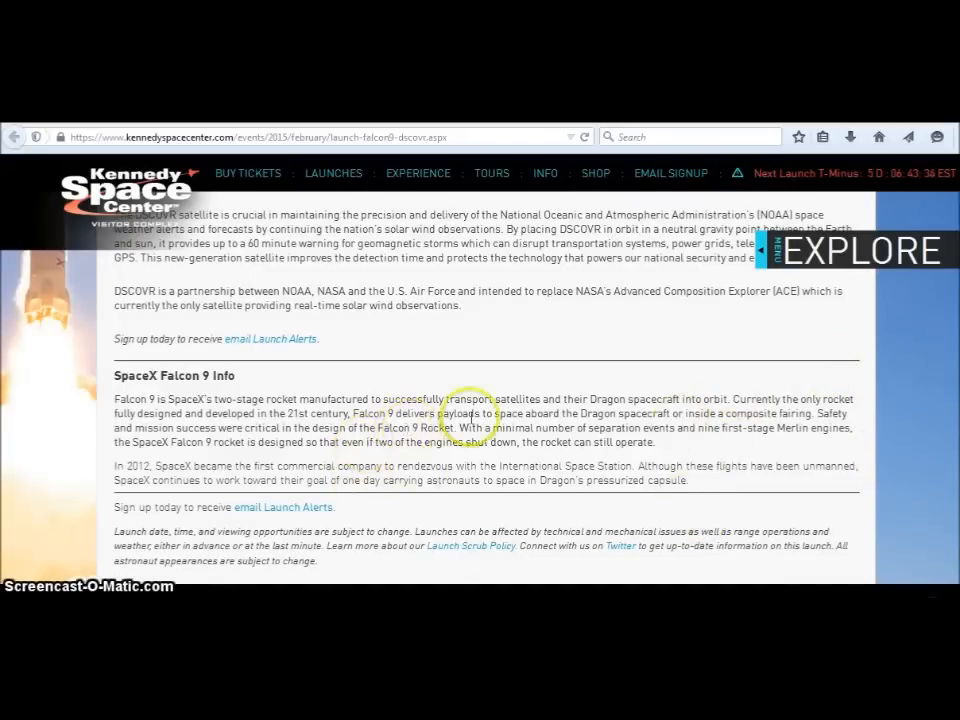
{"action": "mouse_move", "coordinate": [854, 458]}
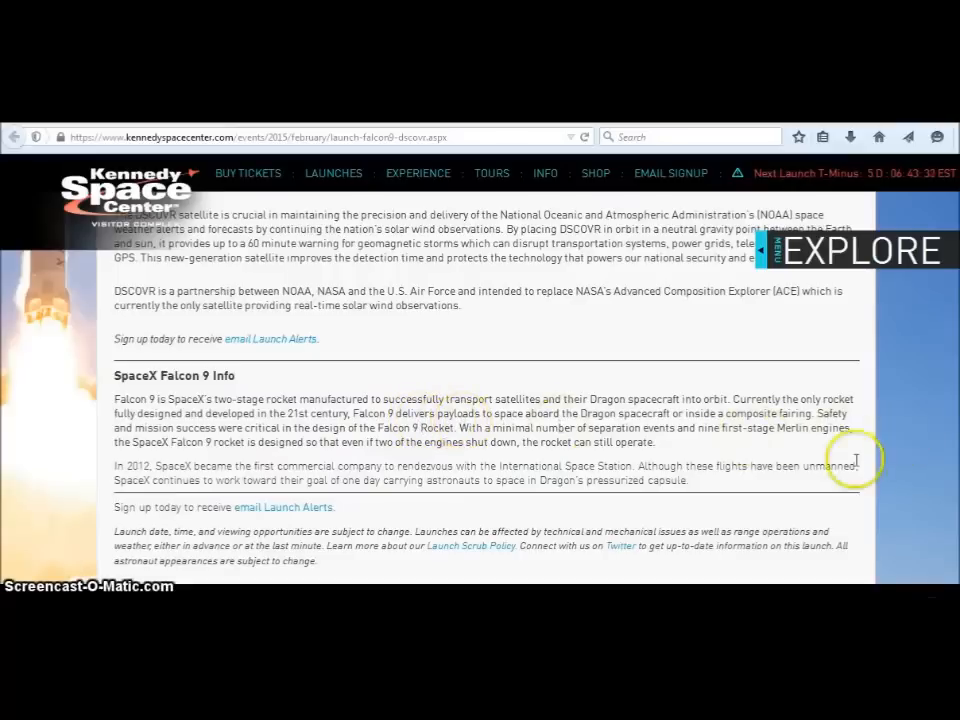
{"action": "mouse_move", "coordinate": [513, 426]}
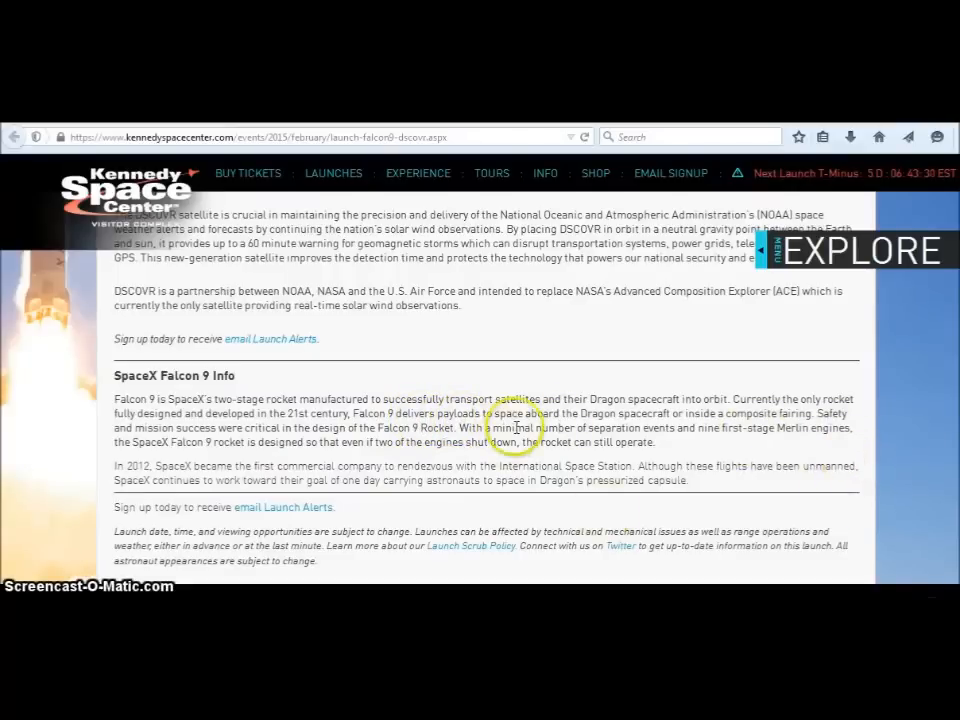
{"action": "mouse_move", "coordinate": [770, 443]}
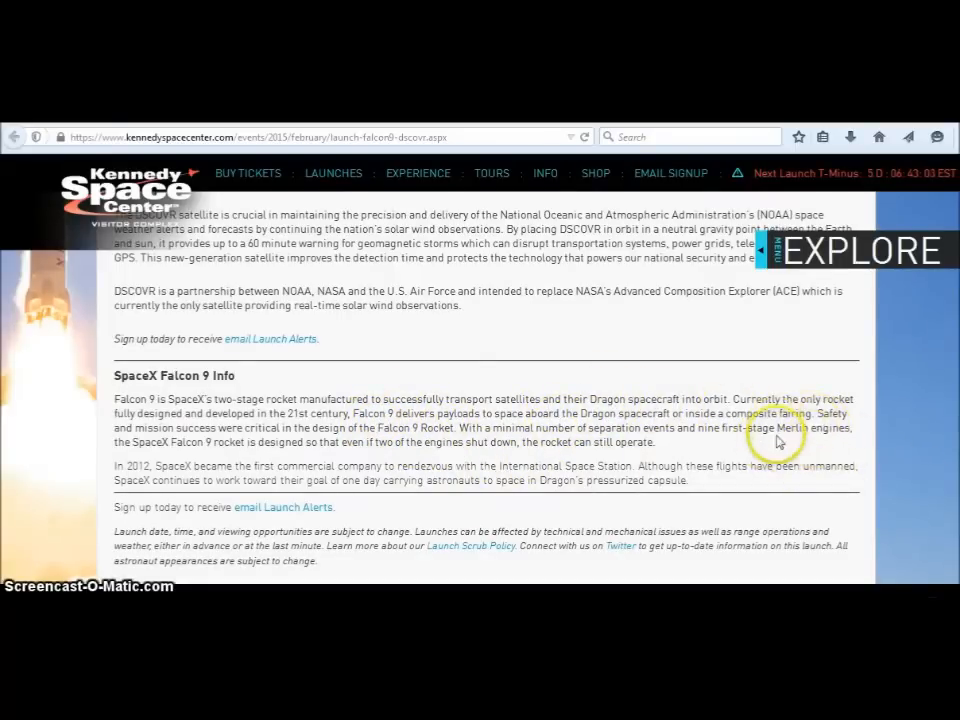
{"action": "mouse_move", "coordinate": [20, 460]}
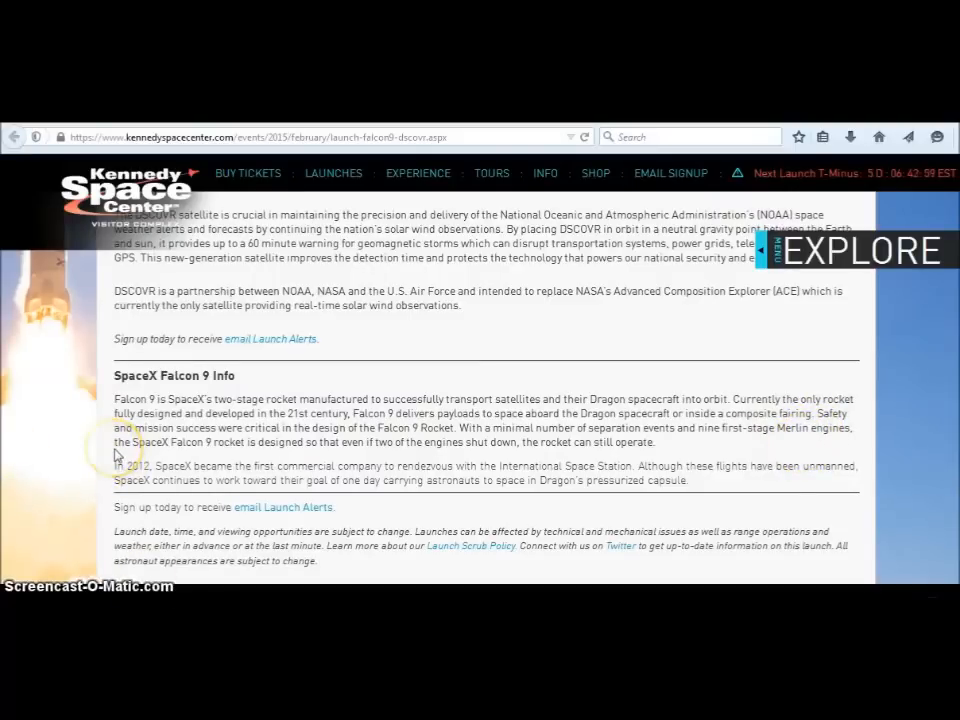
{"action": "mouse_move", "coordinate": [330, 460]}
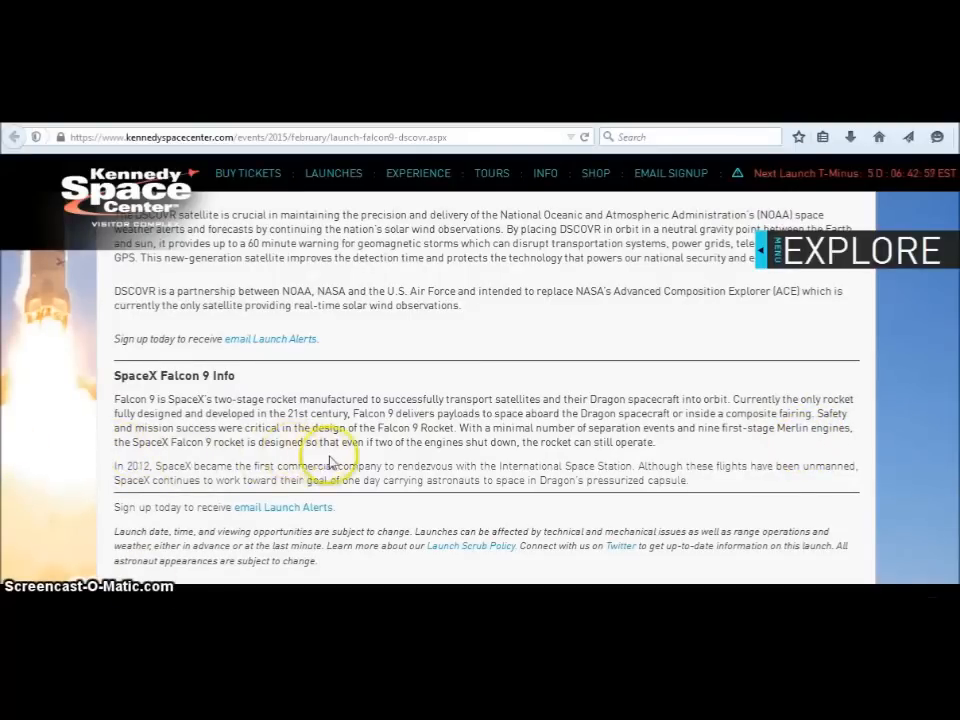
{"action": "mouse_move", "coordinate": [608, 460]}
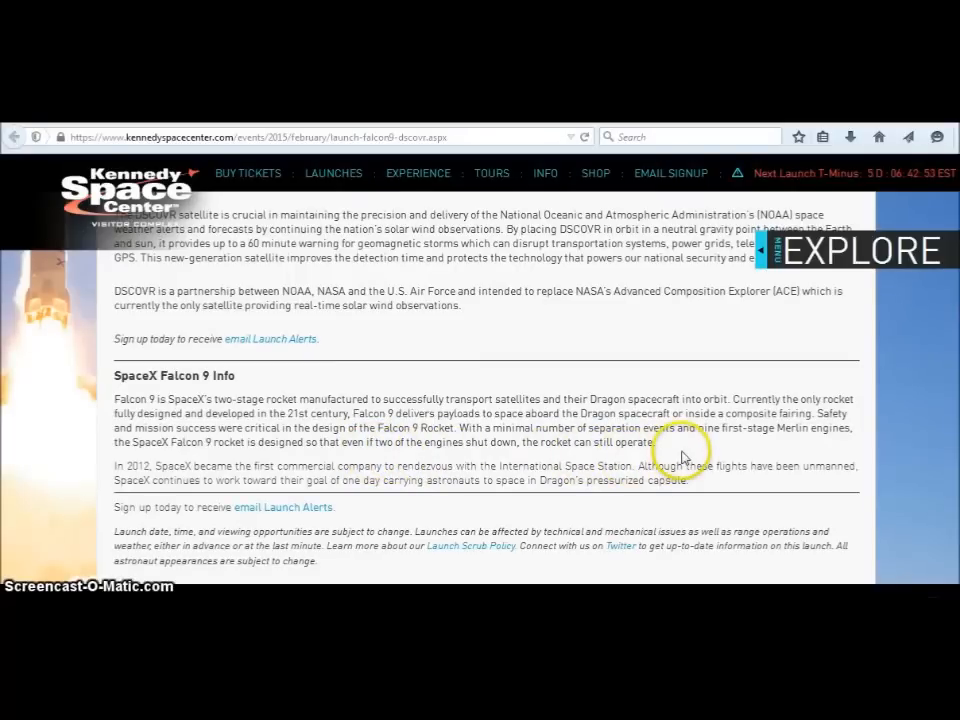
{"action": "mouse_move", "coordinate": [672, 451]}
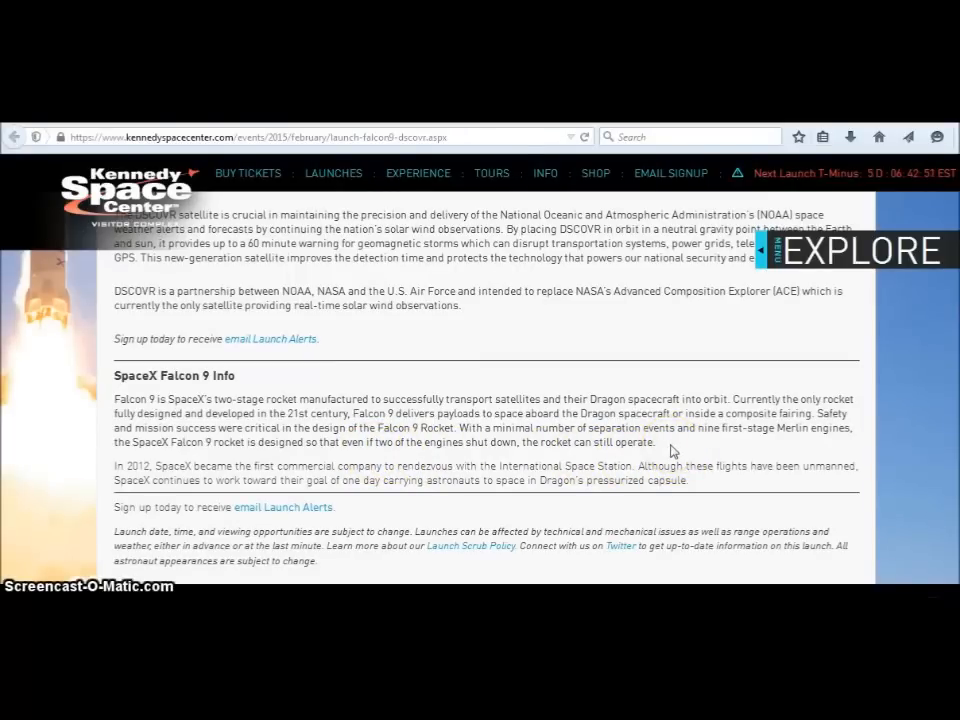
{"action": "scroll", "scroll_direction": "down", "scroll_amount": 3}
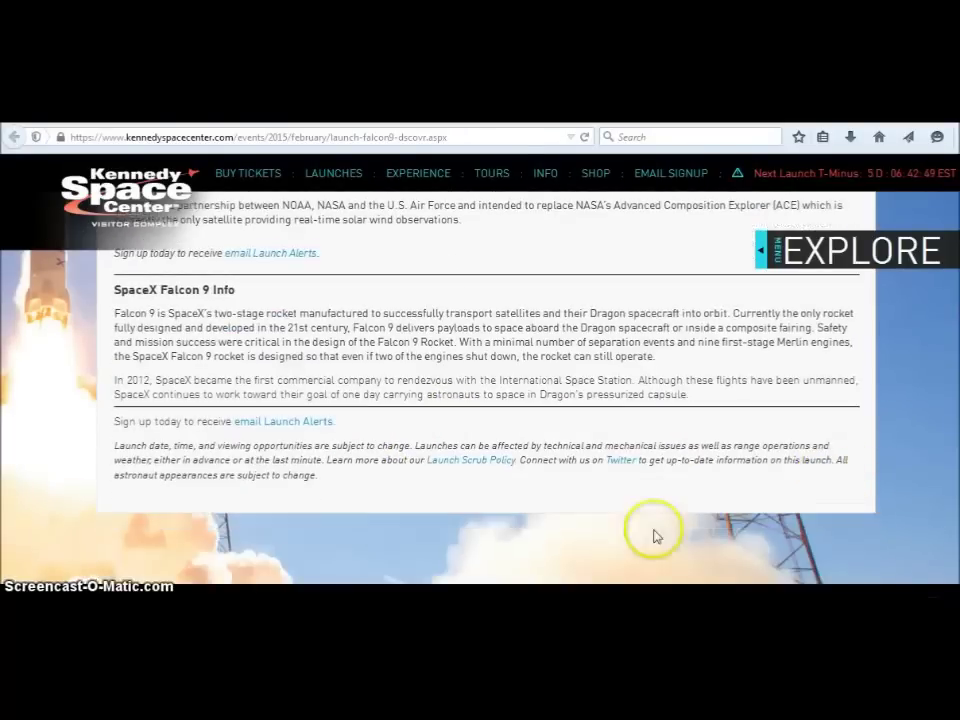
{"action": "mouse_move", "coordinate": [148, 408]}
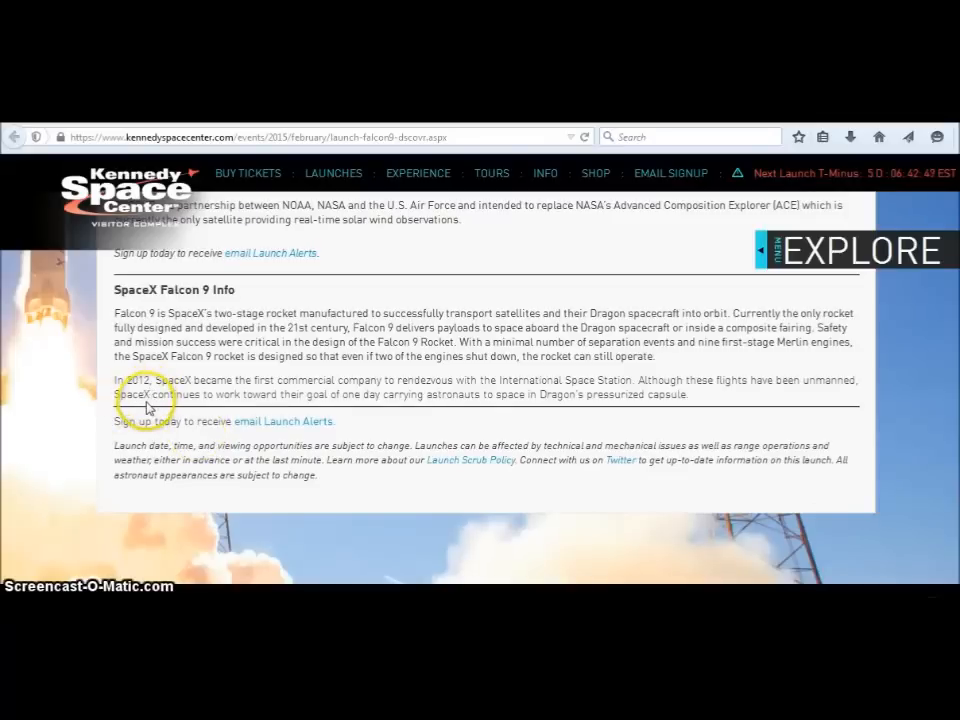
{"action": "mouse_move", "coordinate": [86, 432]}
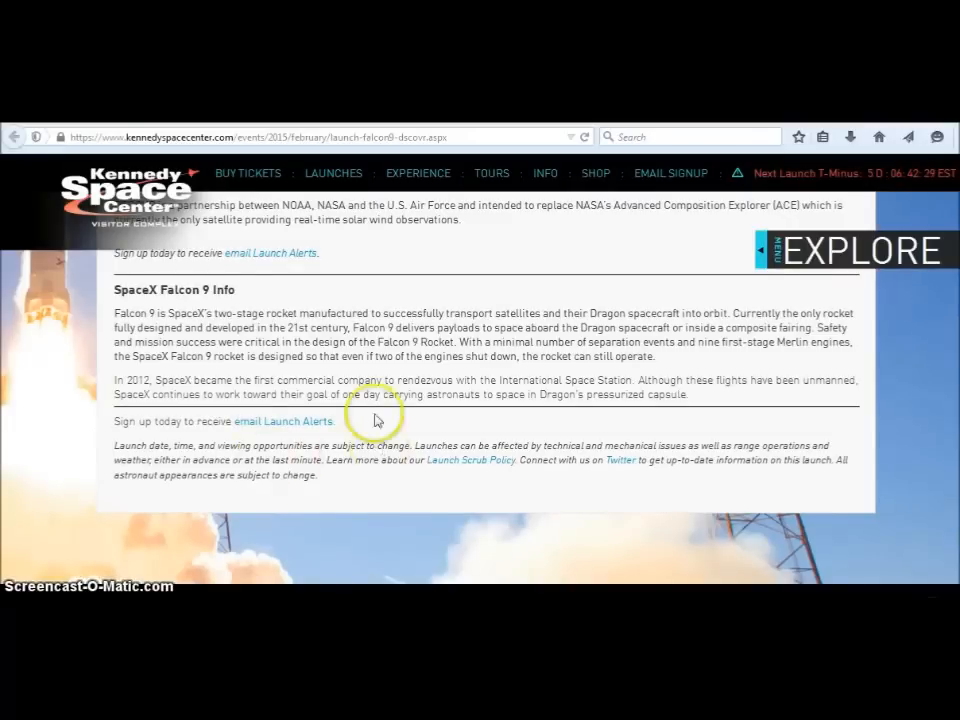
{"action": "mouse_move", "coordinate": [530, 413]}
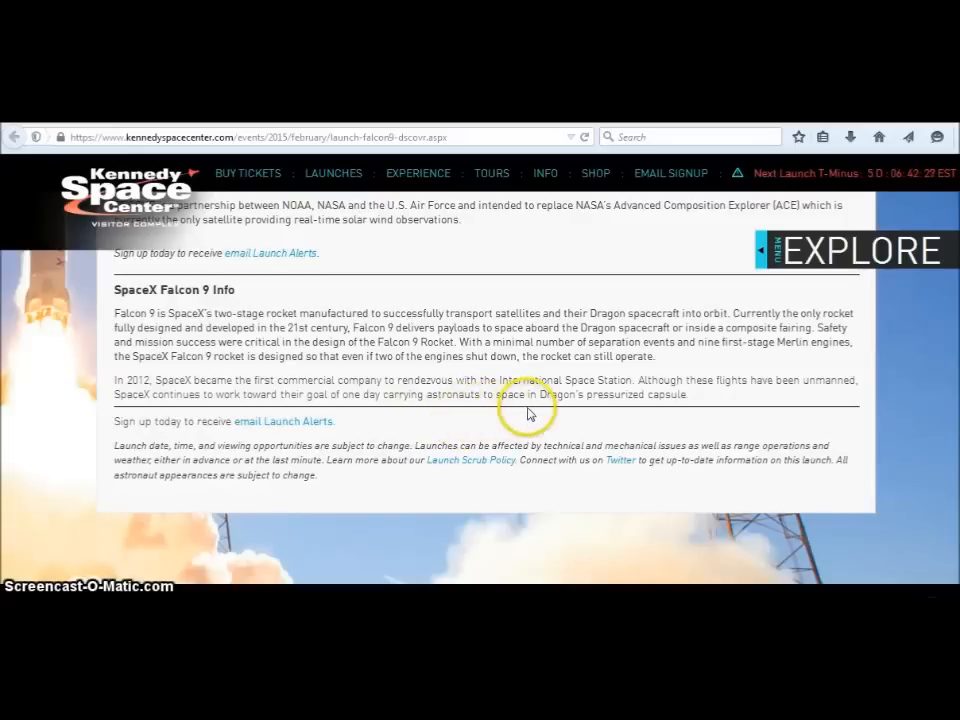
{"action": "mouse_move", "coordinate": [545, 415]}
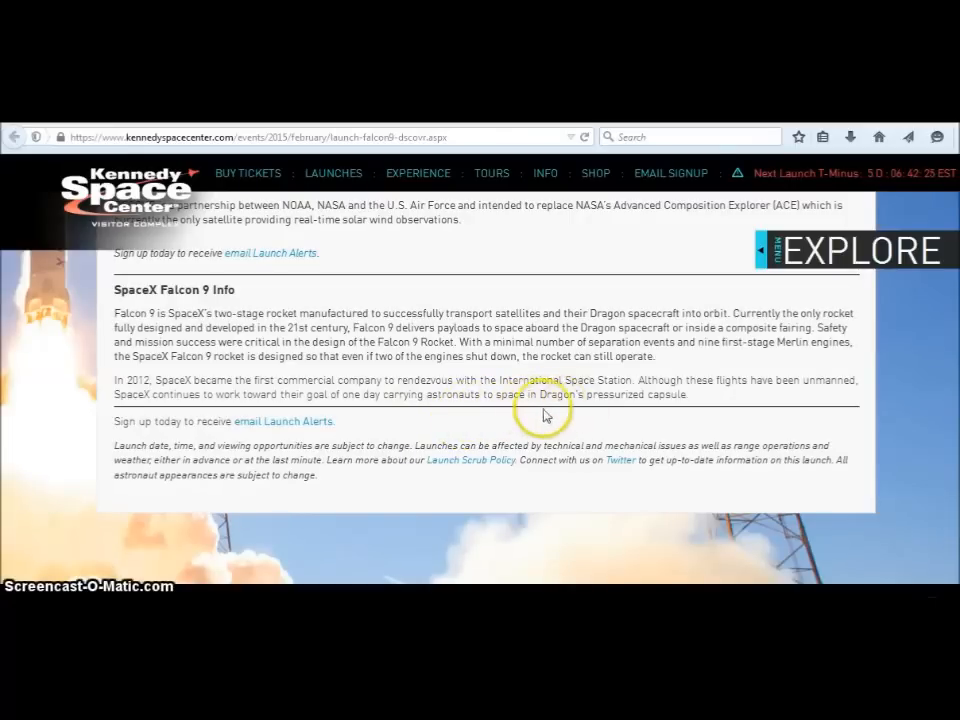
{"action": "mouse_move", "coordinate": [575, 412]}
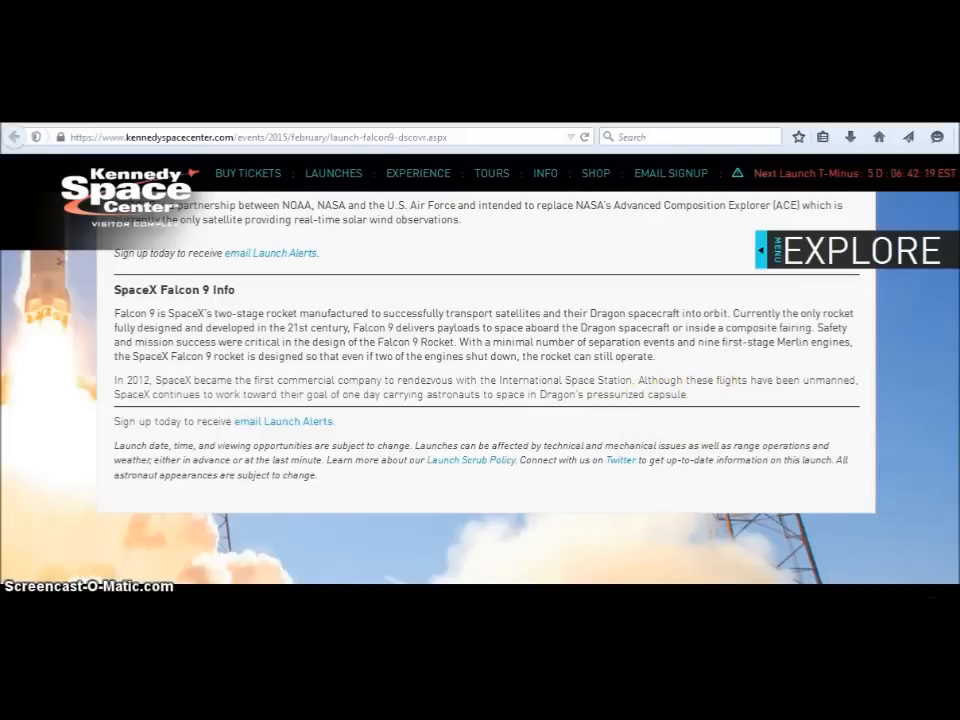
Scroll the 'Cargo flight first of many SpaceX launches' article down to its Dragon rocket photo
{"action": "scroll", "scroll_direction": "down", "scroll_amount": 3}
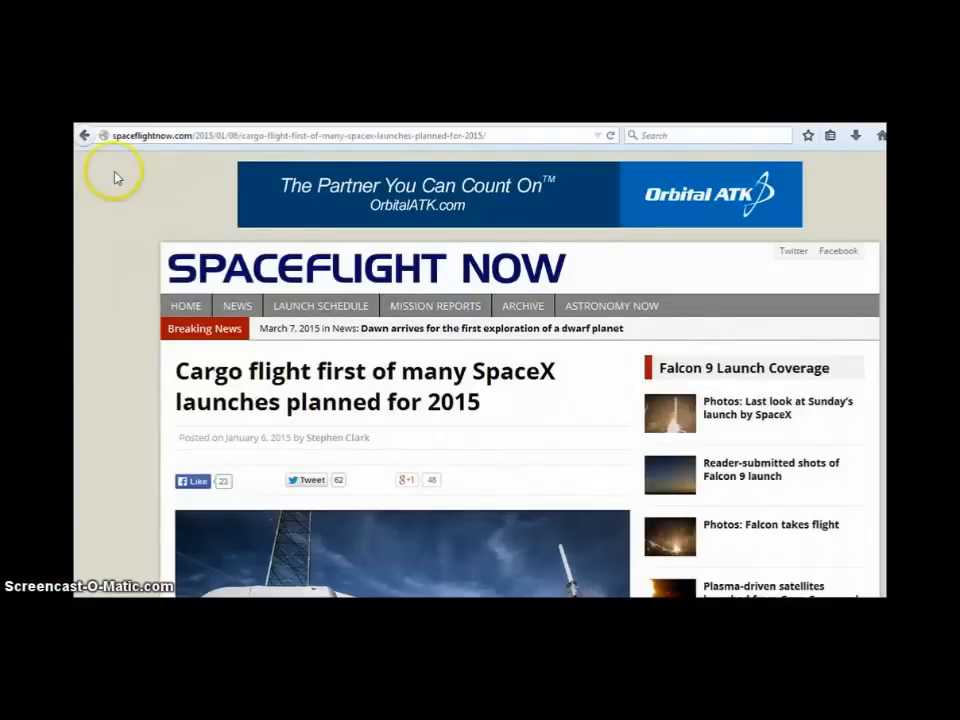
{"action": "mouse_move", "coordinate": [86, 150]}
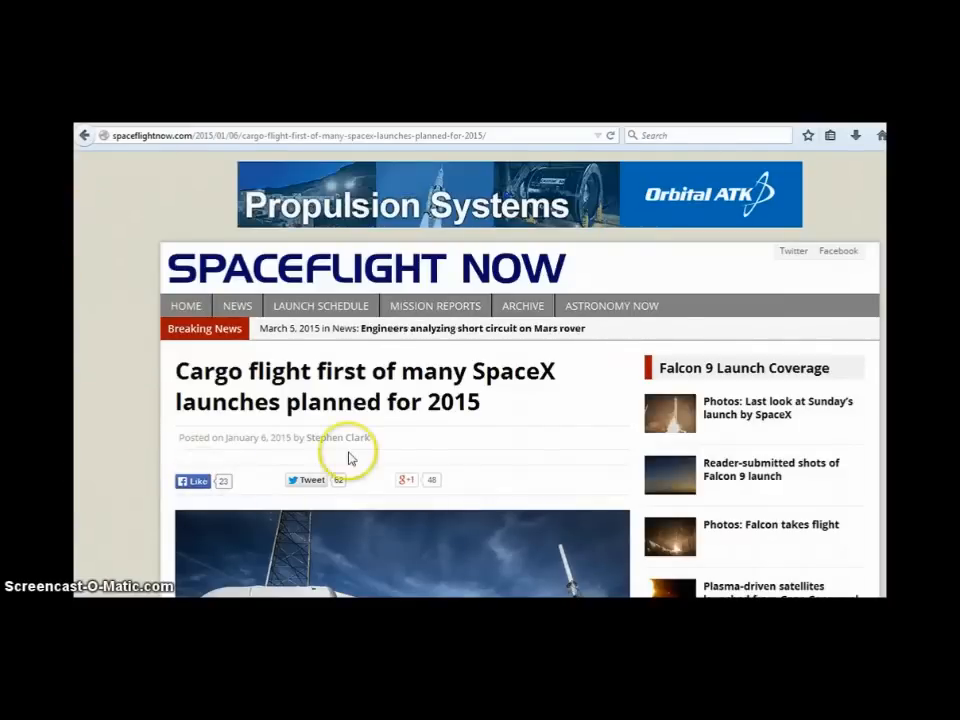
{"action": "mouse_move", "coordinate": [129, 435]}
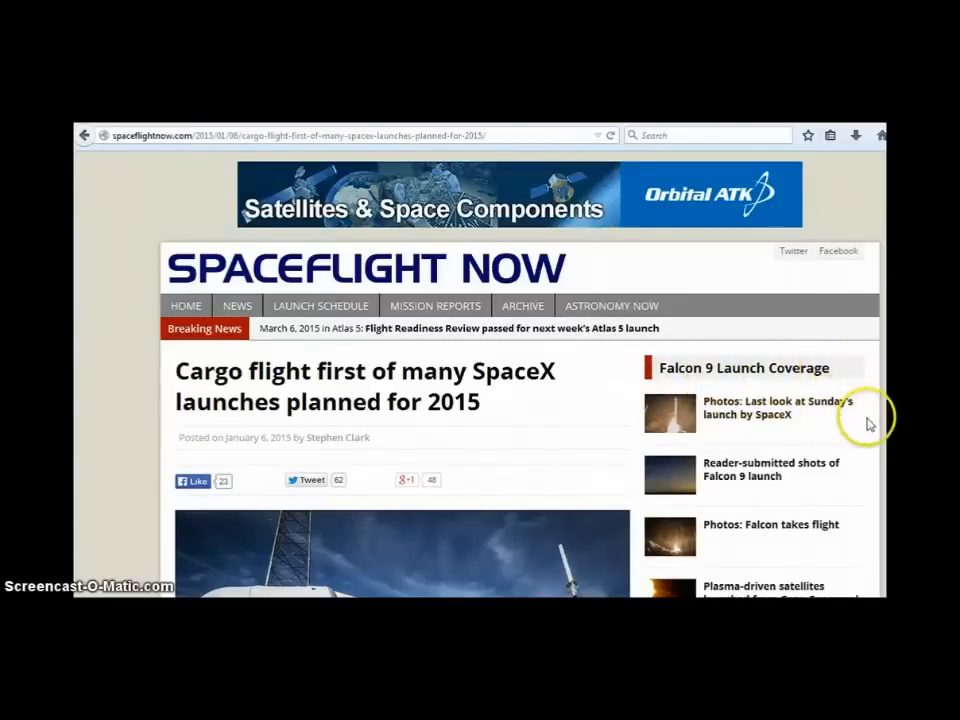
{"action": "scroll", "scroll_direction": "down", "scroll_amount": 3}
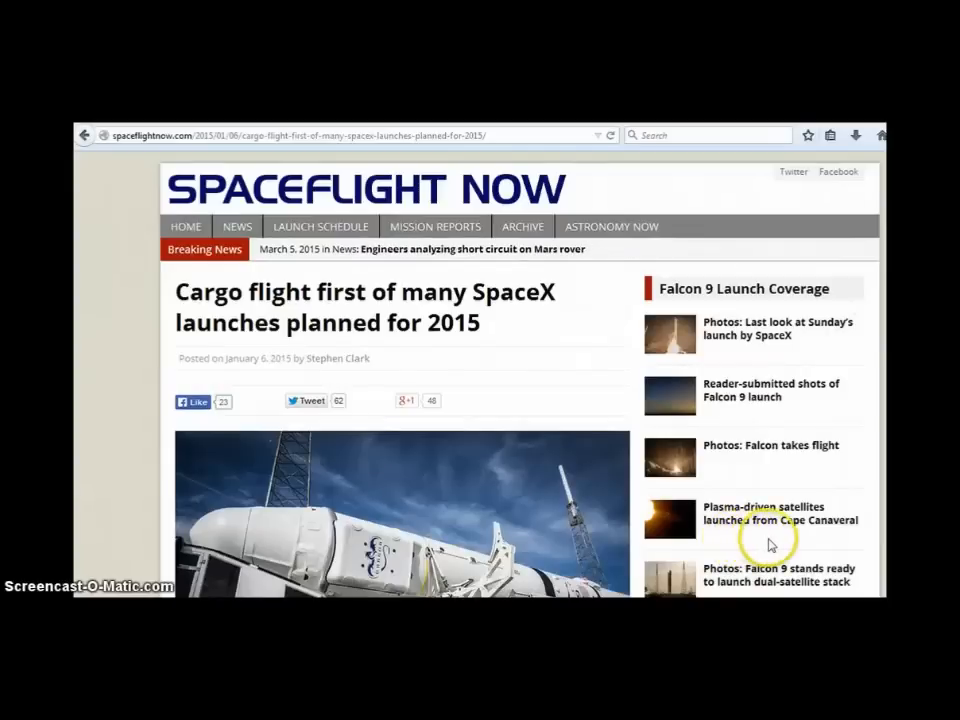
{"action": "mouse_move", "coordinate": [860, 540]}
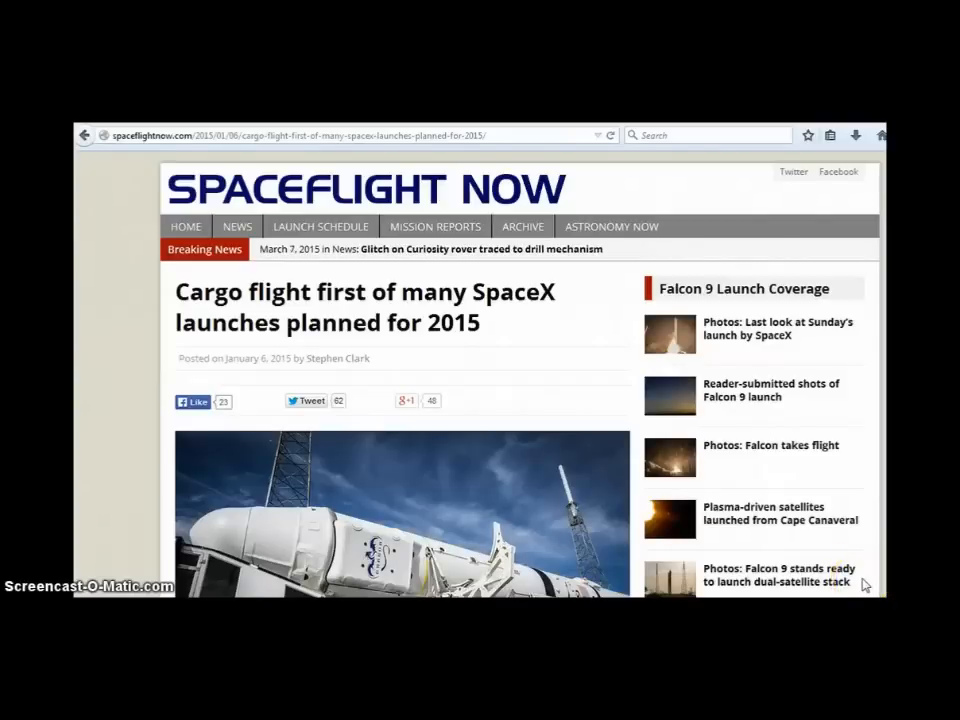
{"action": "scroll", "scroll_direction": "down", "scroll_amount": 3}
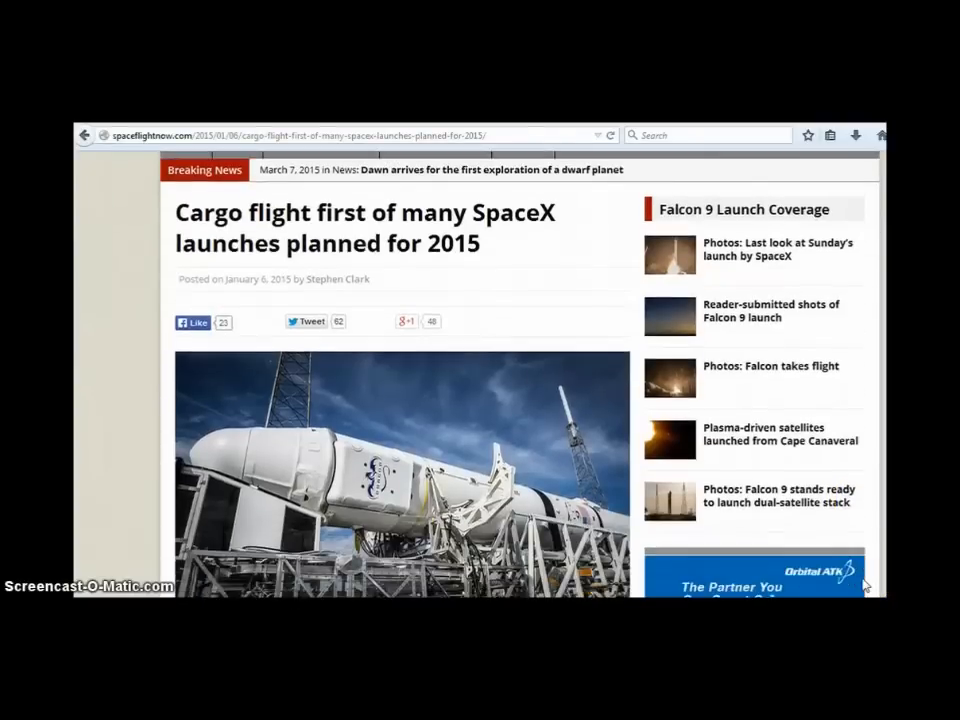
{"action": "scroll", "scroll_direction": "down", "scroll_amount": 3}
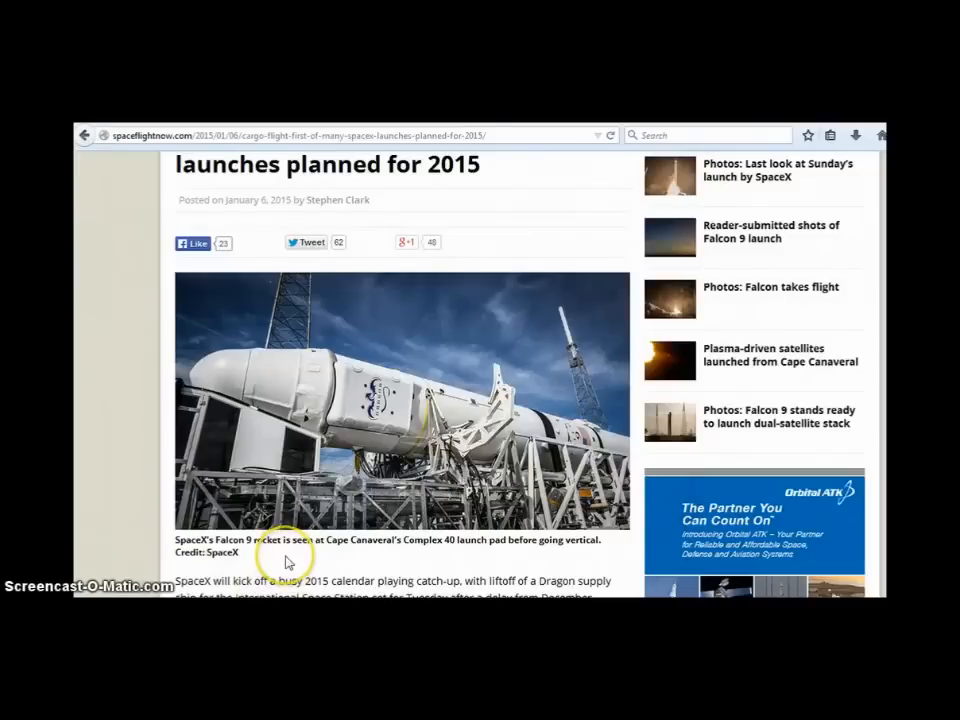
{"action": "mouse_move", "coordinate": [288, 564]}
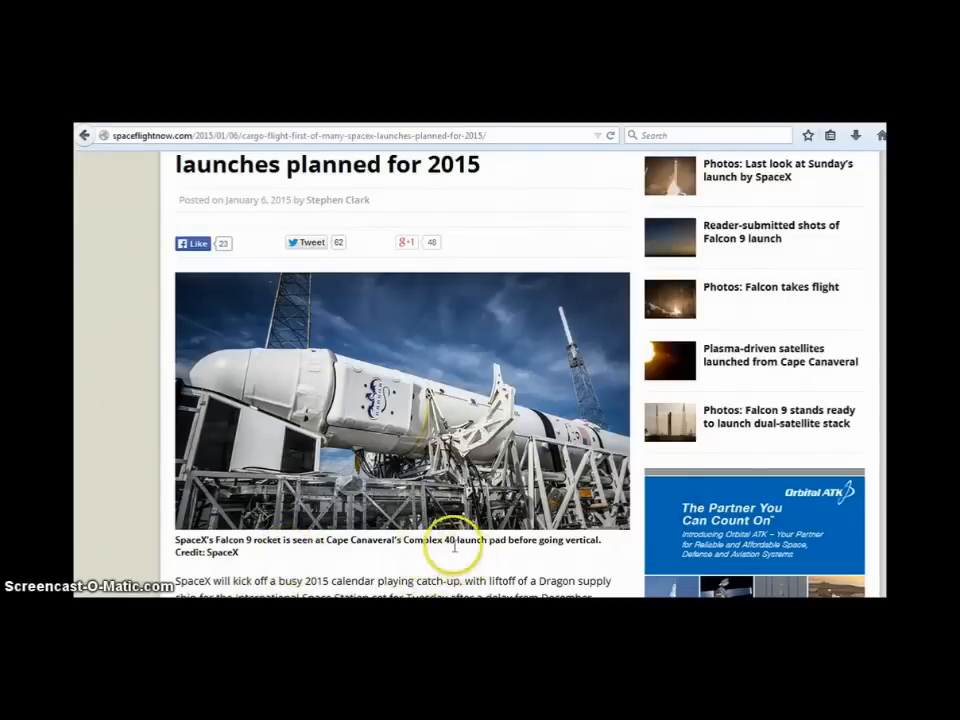
{"action": "mouse_move", "coordinate": [440, 555]}
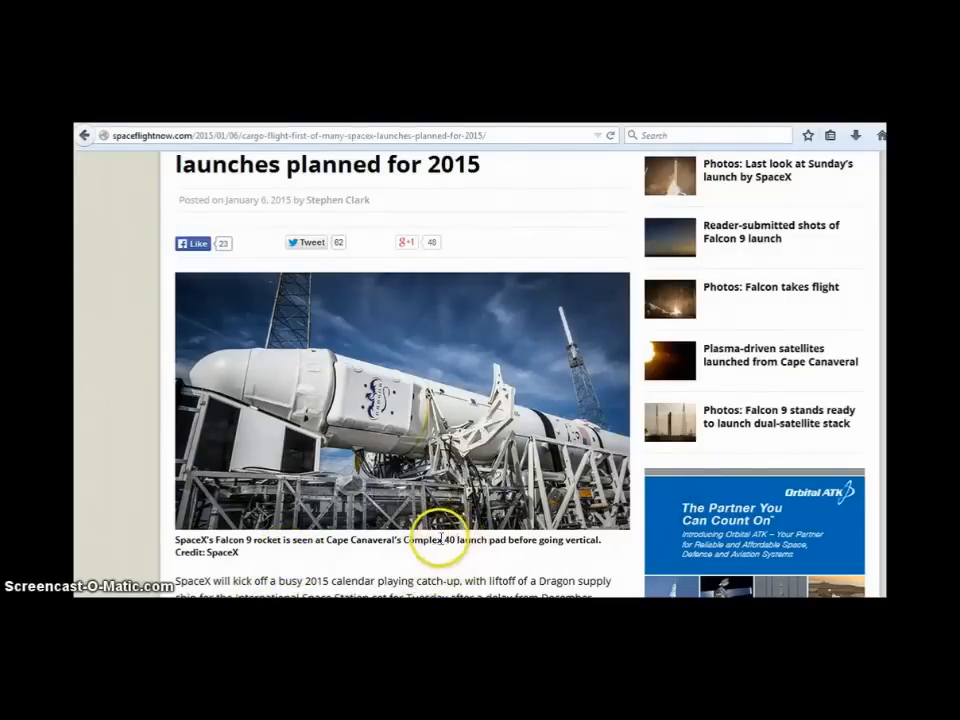
{"action": "mouse_move", "coordinate": [565, 557]}
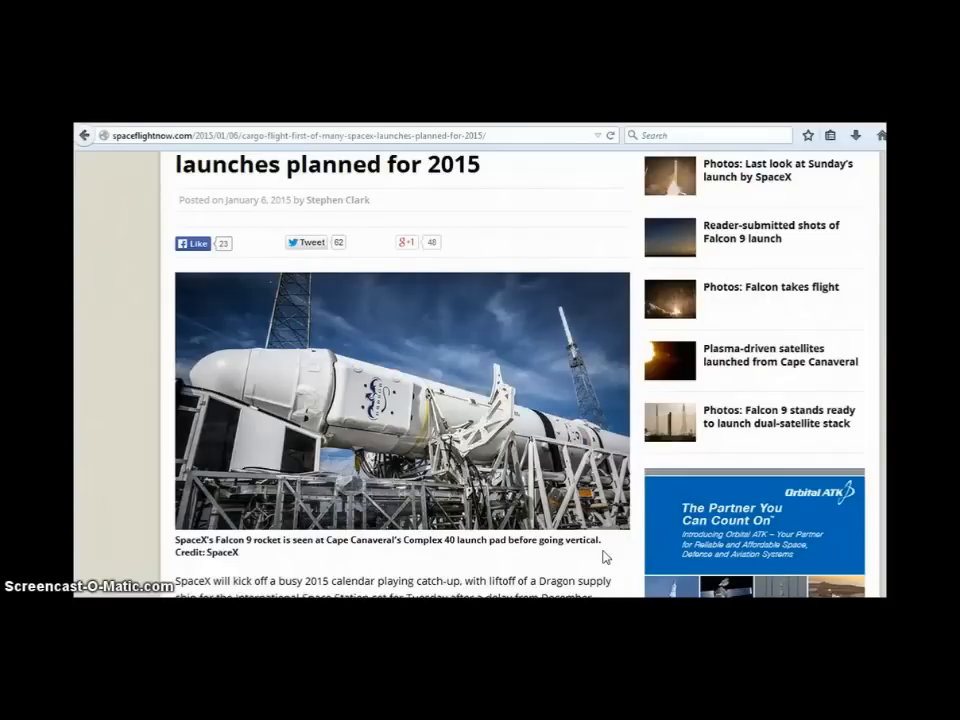
{"action": "mouse_move", "coordinate": [408, 425]}
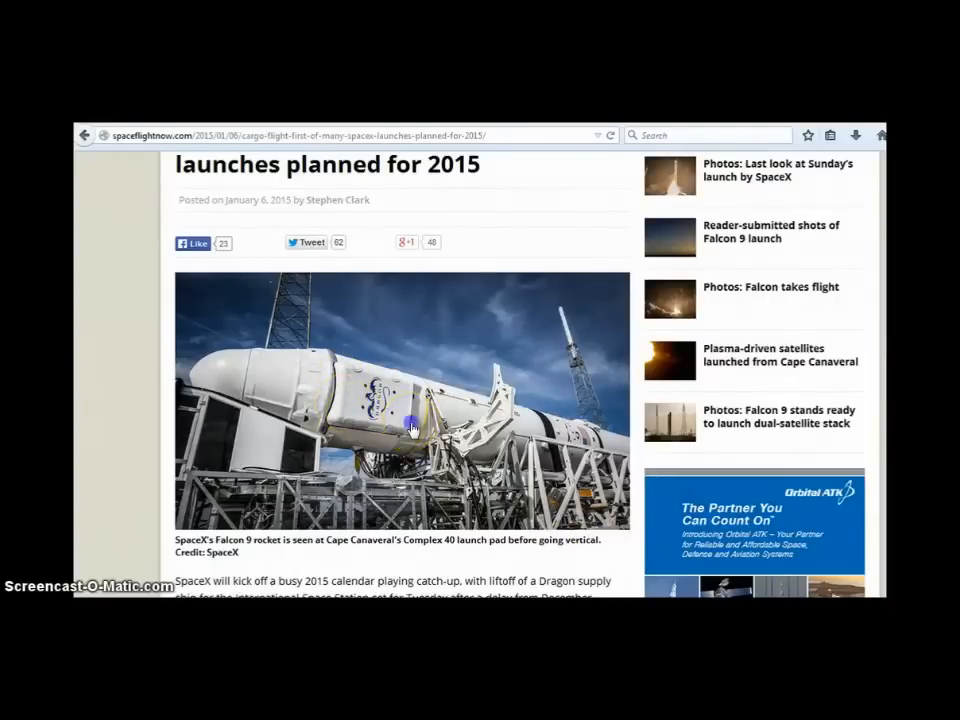
Reveal the article's opening paragraphs on SpaceX's 2015 mission manifest below the Falcon 9 photo
{"action": "left_click", "coordinate": [414, 421]}
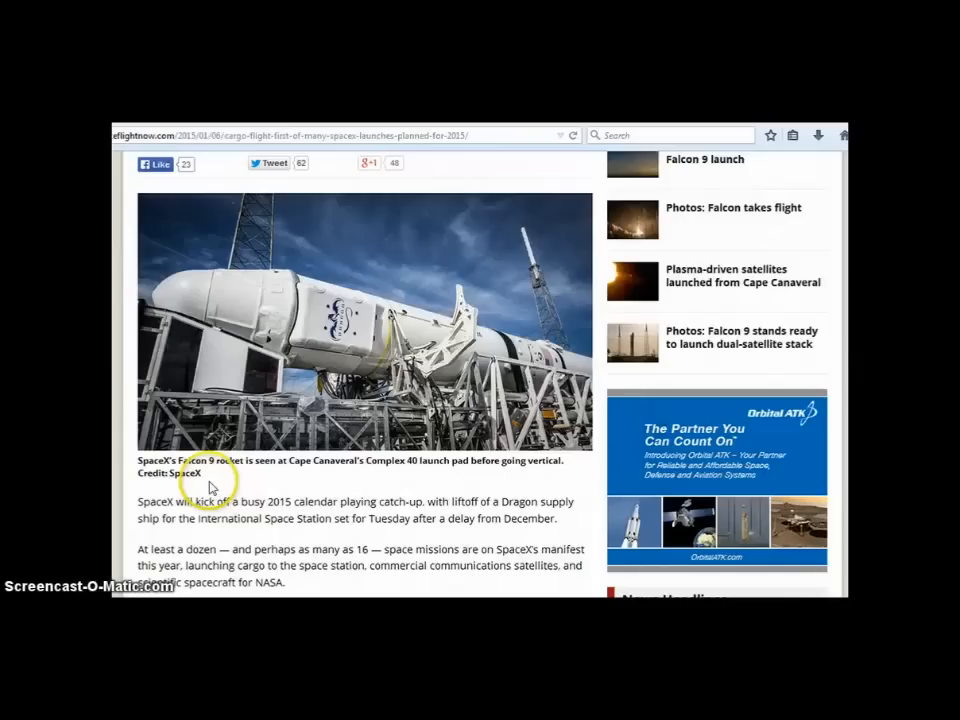
{"action": "mouse_move", "coordinate": [227, 480]}
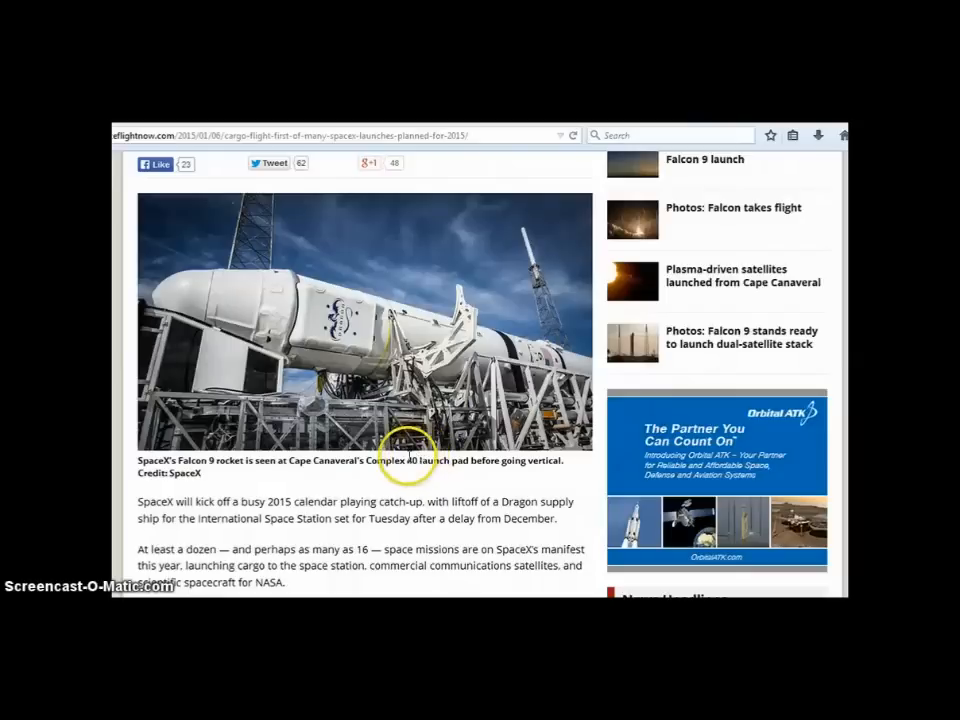
{"action": "mouse_move", "coordinate": [407, 482]}
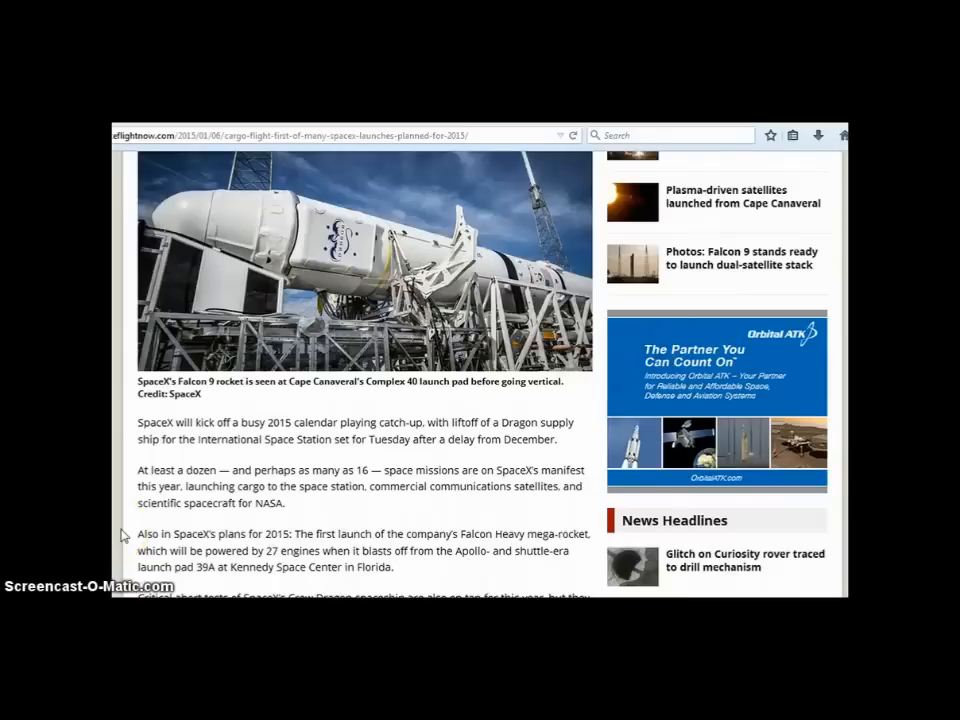
Scroll past the photo caption to the Falcon Heavy, Crew Dragon abort test and 2014 flight docket paragraphs
{"action": "scroll", "scroll_direction": "down", "scroll_amount": 3}
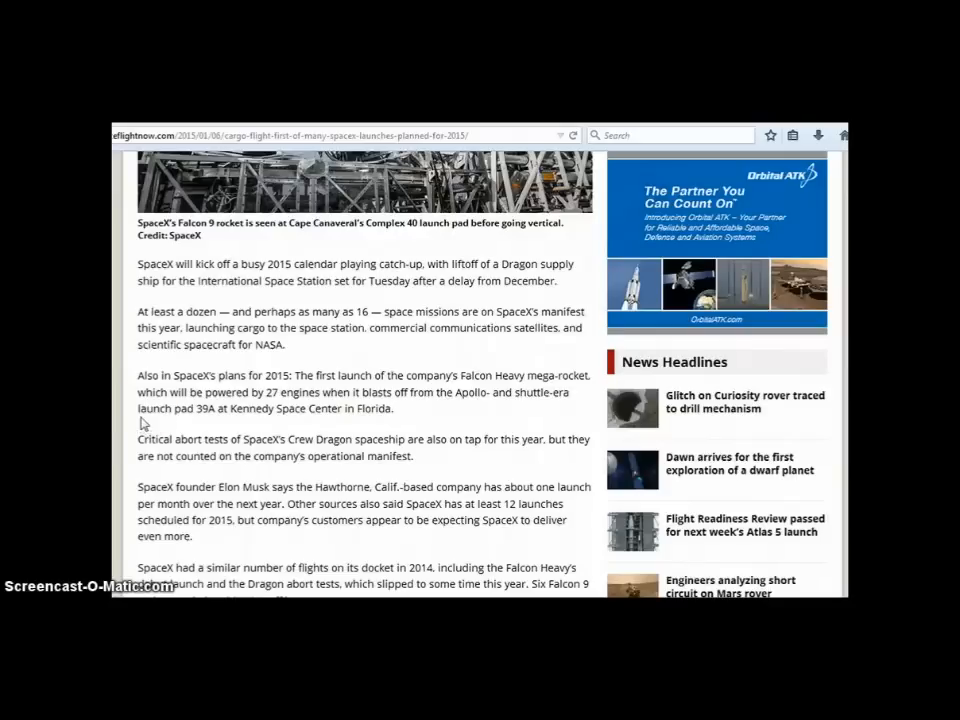
{"action": "mouse_move", "coordinate": [130, 403]}
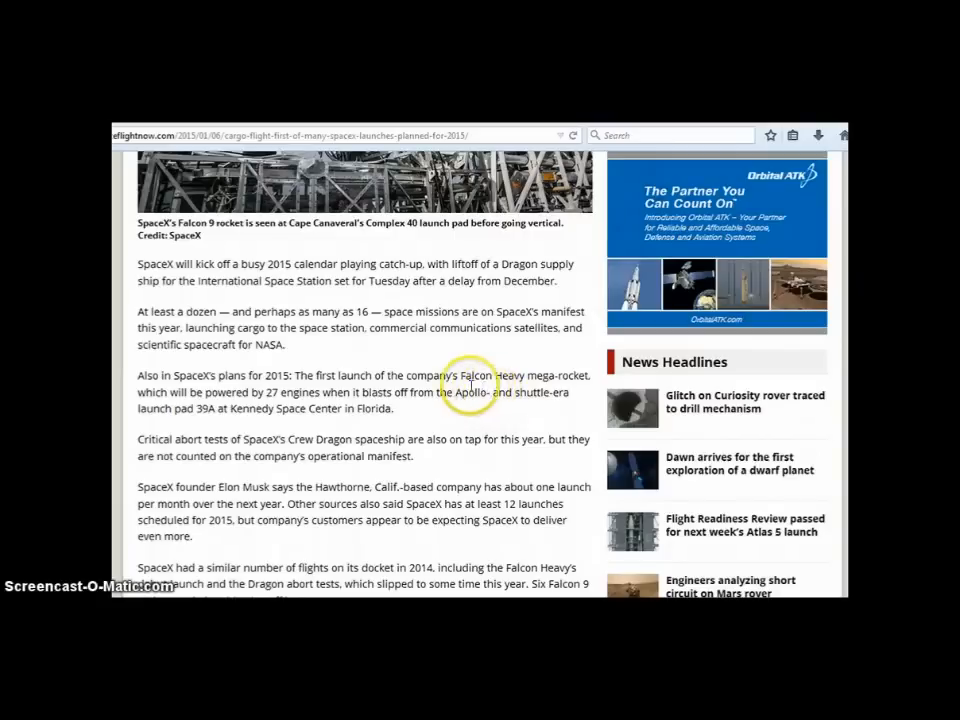
{"action": "mouse_move", "coordinate": [575, 410]}
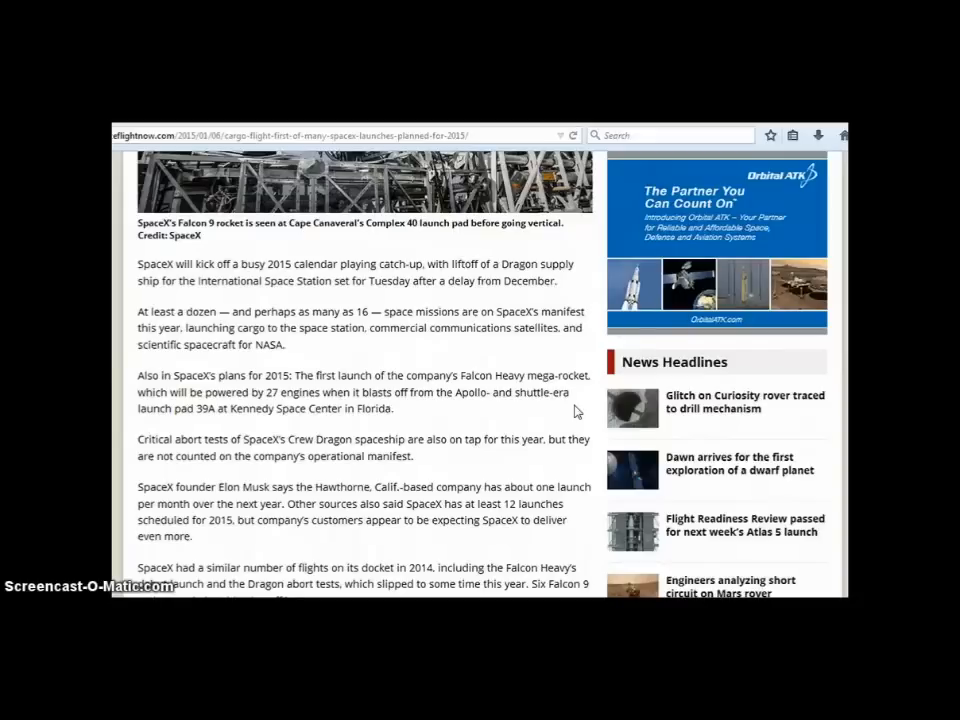
{"action": "mouse_move", "coordinate": [490, 432]}
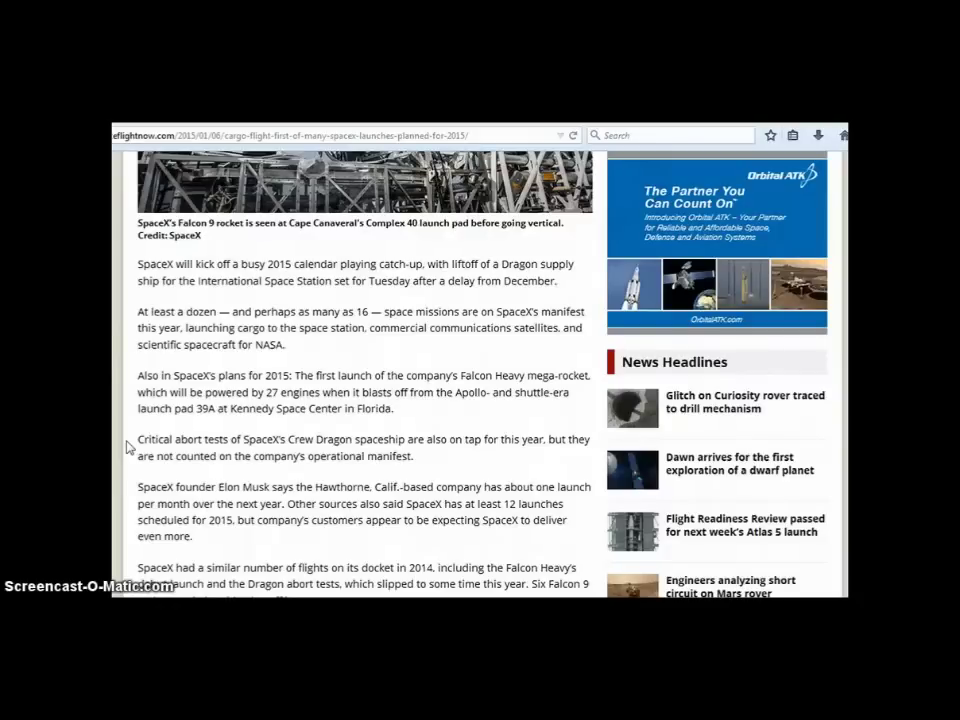
Scroll to the paragraphs on Vandenberg launches, the alphabetical manifest and Tuesday's cargo mission
{"action": "scroll", "scroll_direction": "down", "scroll_amount": 3}
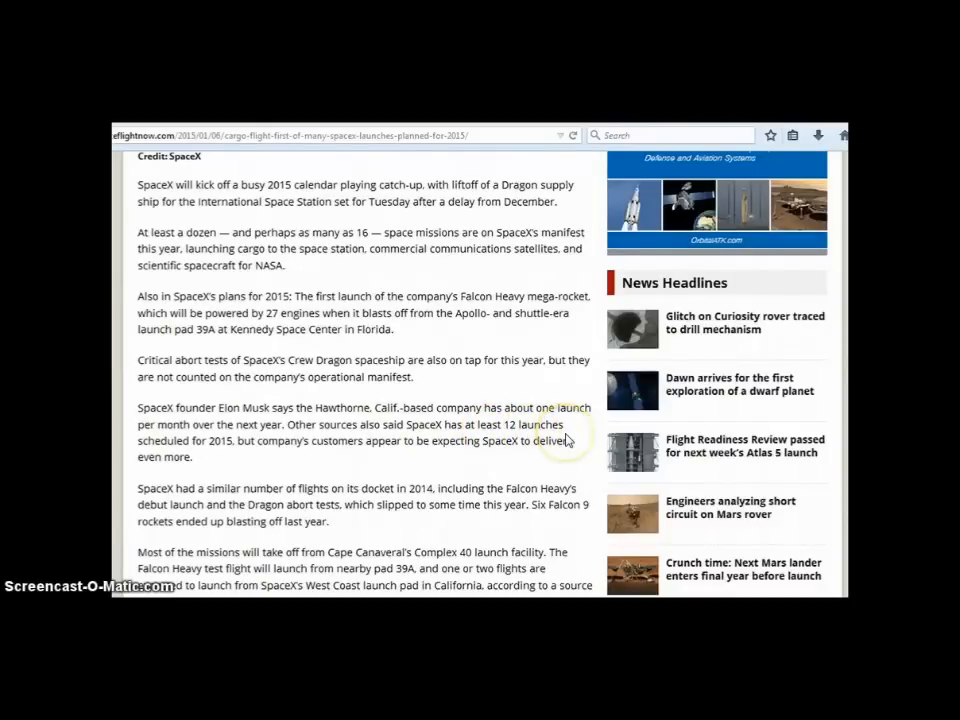
{"action": "mouse_move", "coordinate": [230, 465]}
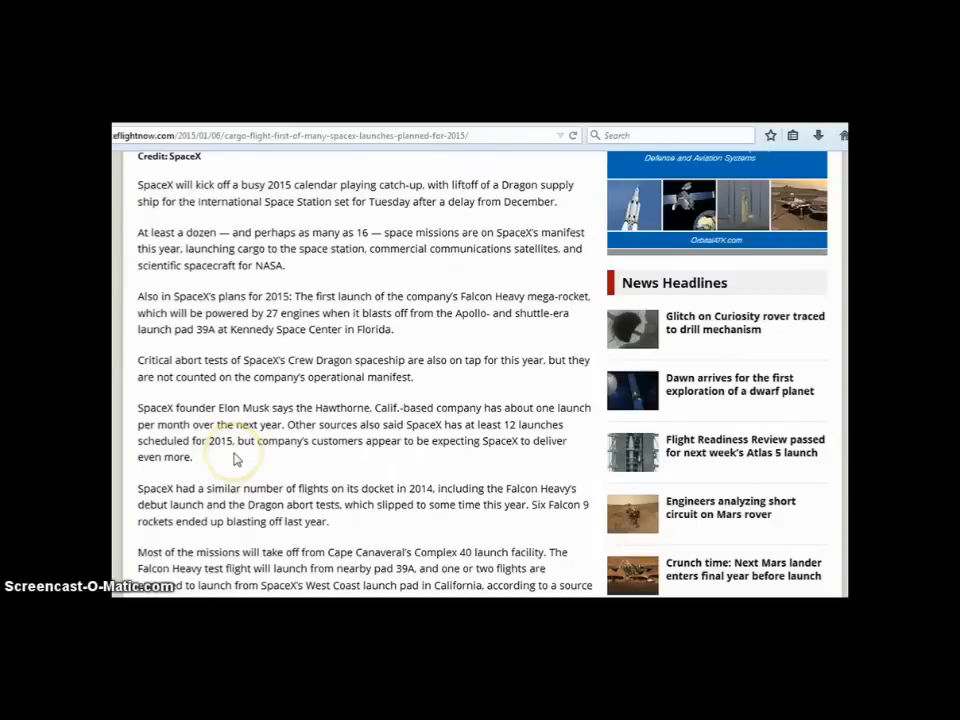
{"action": "mouse_move", "coordinate": [248, 449]}
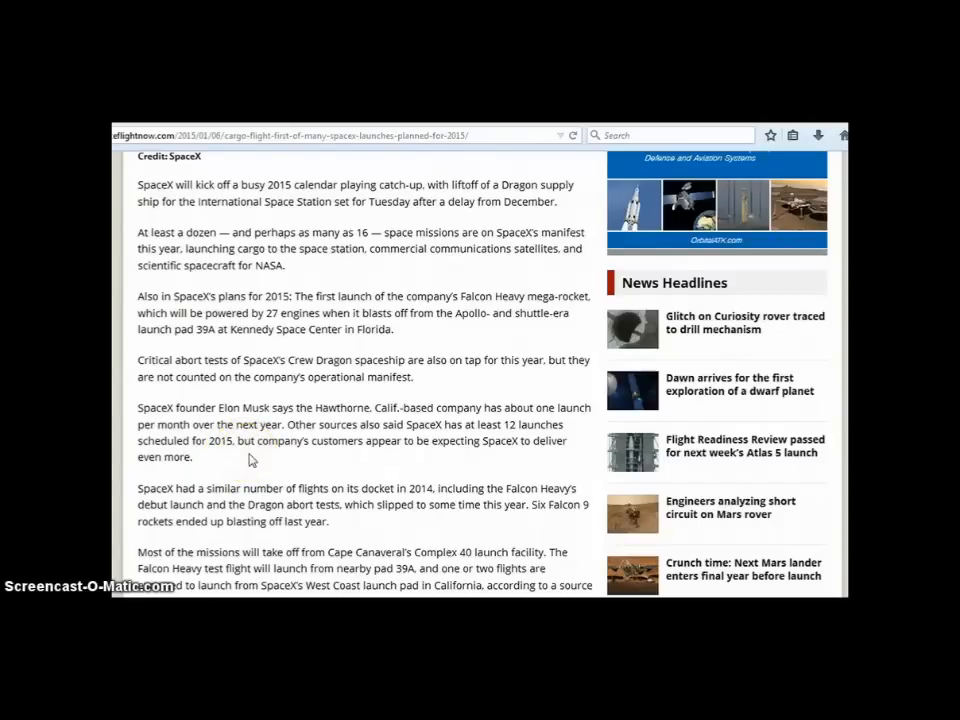
{"action": "scroll", "scroll_direction": "down", "scroll_amount": 3}
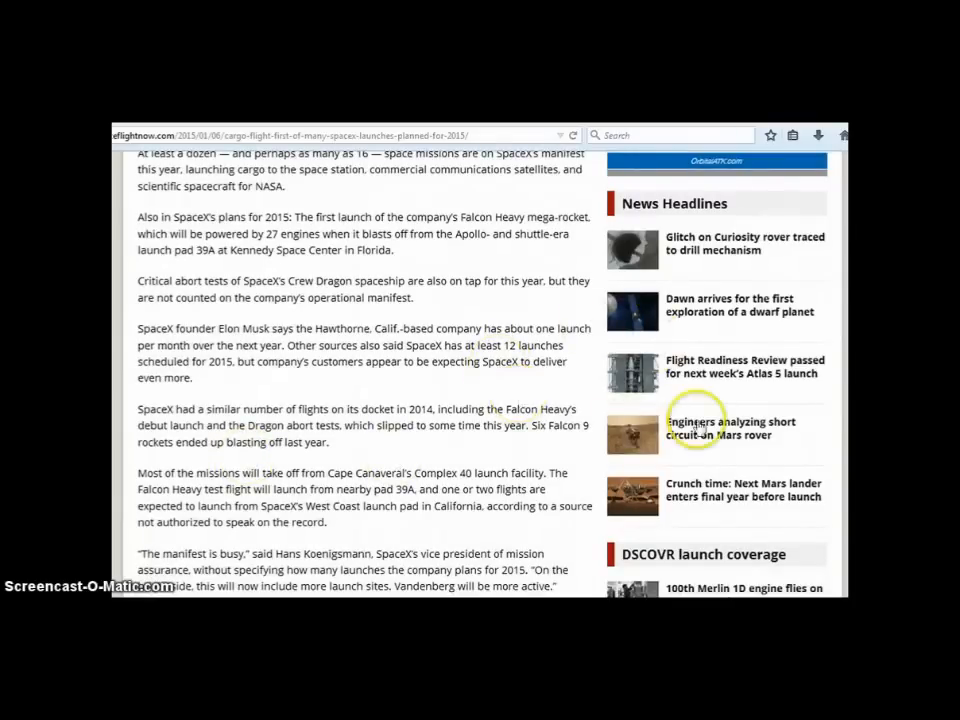
{"action": "scroll", "scroll_direction": "down", "scroll_amount": 3}
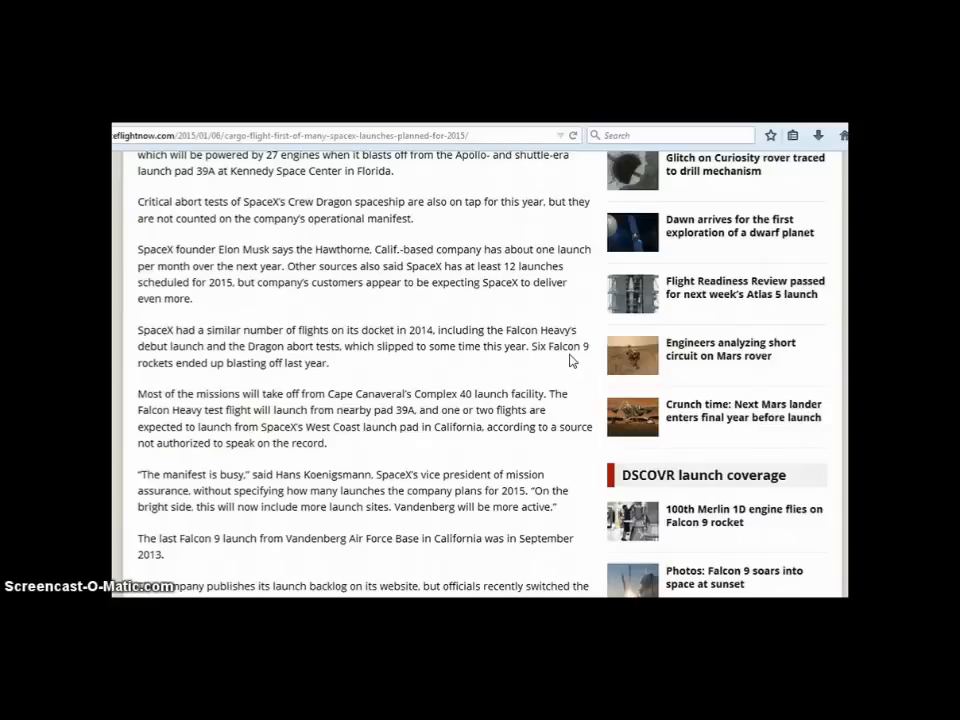
{"action": "scroll", "scroll_direction": "down", "scroll_amount": 3}
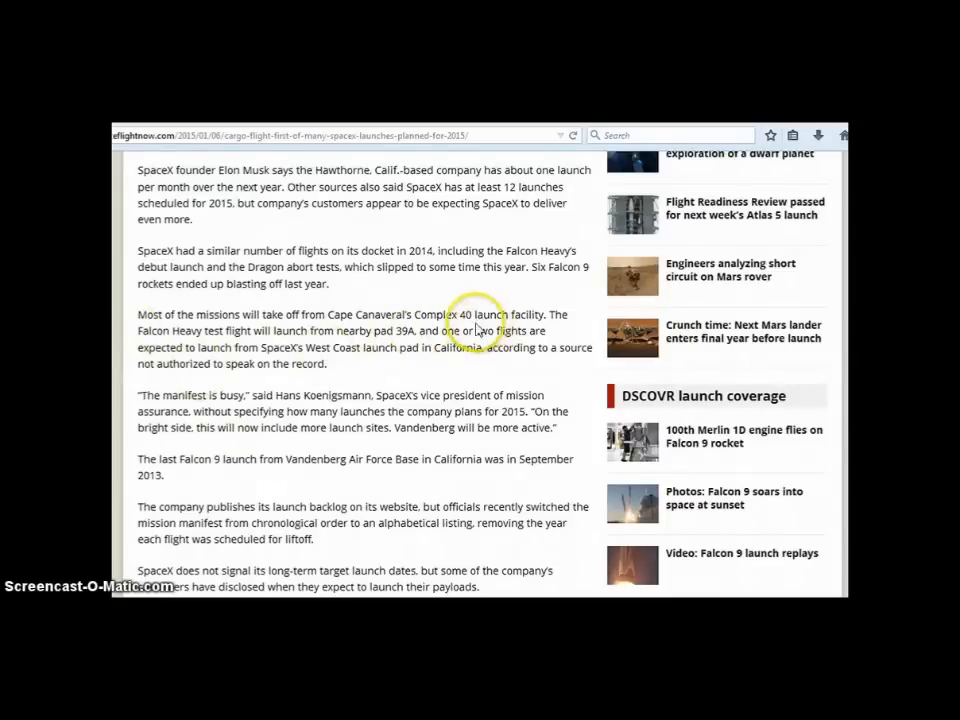
{"action": "mouse_move", "coordinate": [607, 363]}
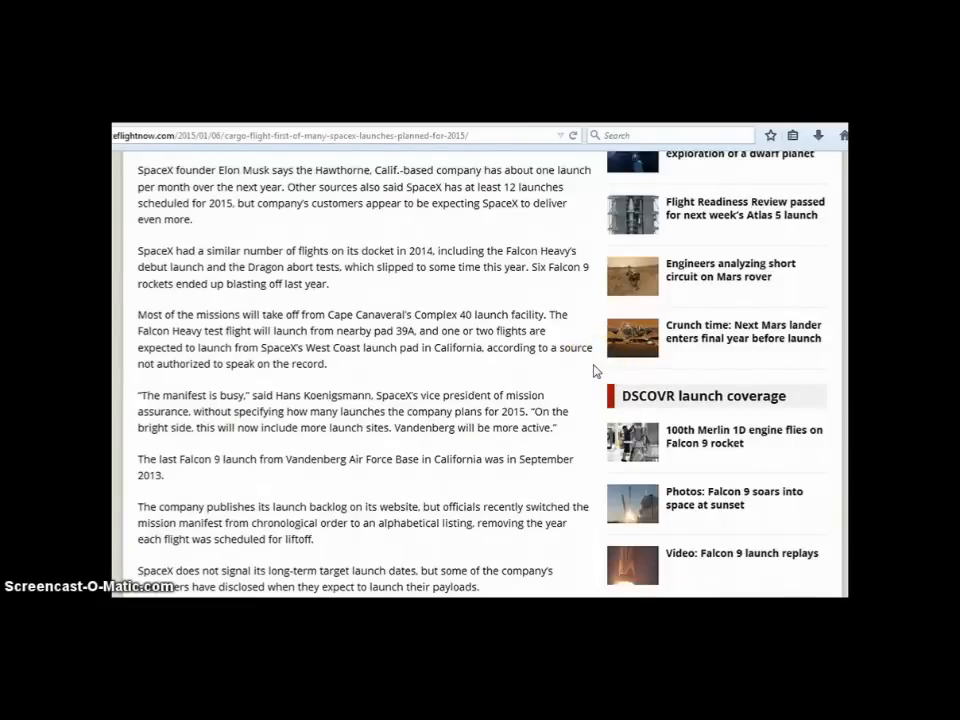
{"action": "scroll", "scroll_direction": "down", "scroll_amount": 3}
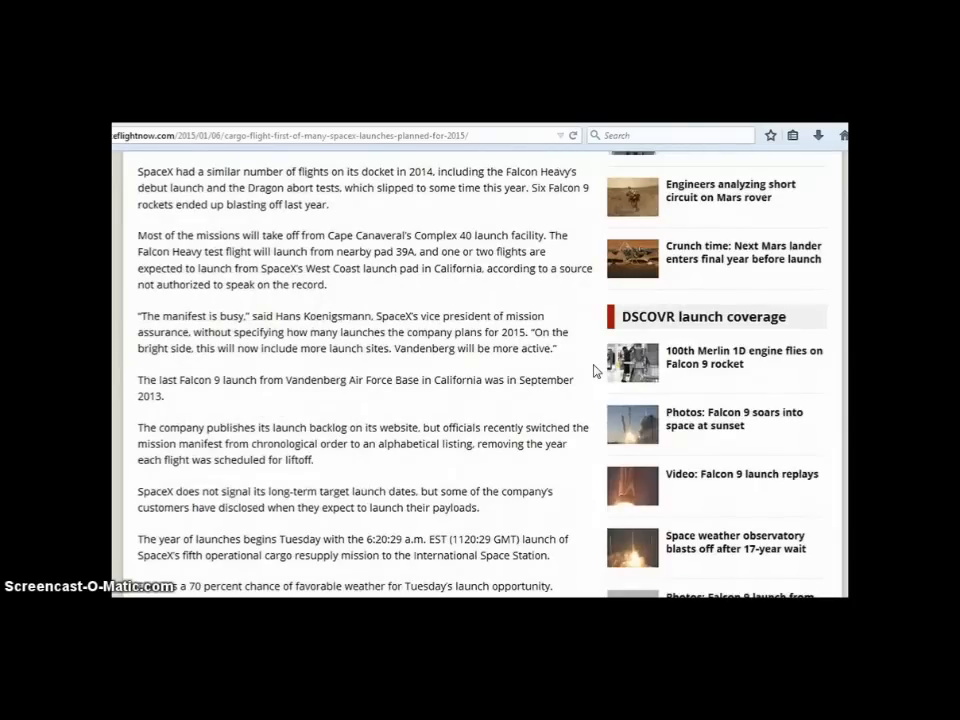
Scroll to the paragraphs on the static fire delay, drone ship landing attempt and flyback landings
{"action": "scroll", "scroll_direction": "down", "scroll_amount": 3}
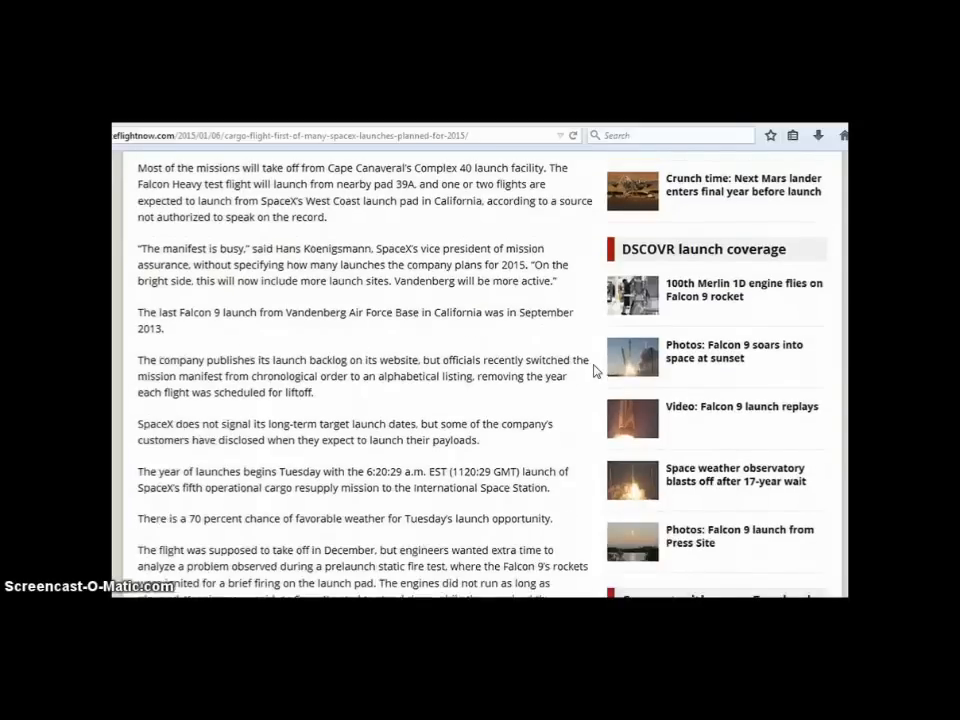
{"action": "scroll", "scroll_direction": "down", "scroll_amount": 3}
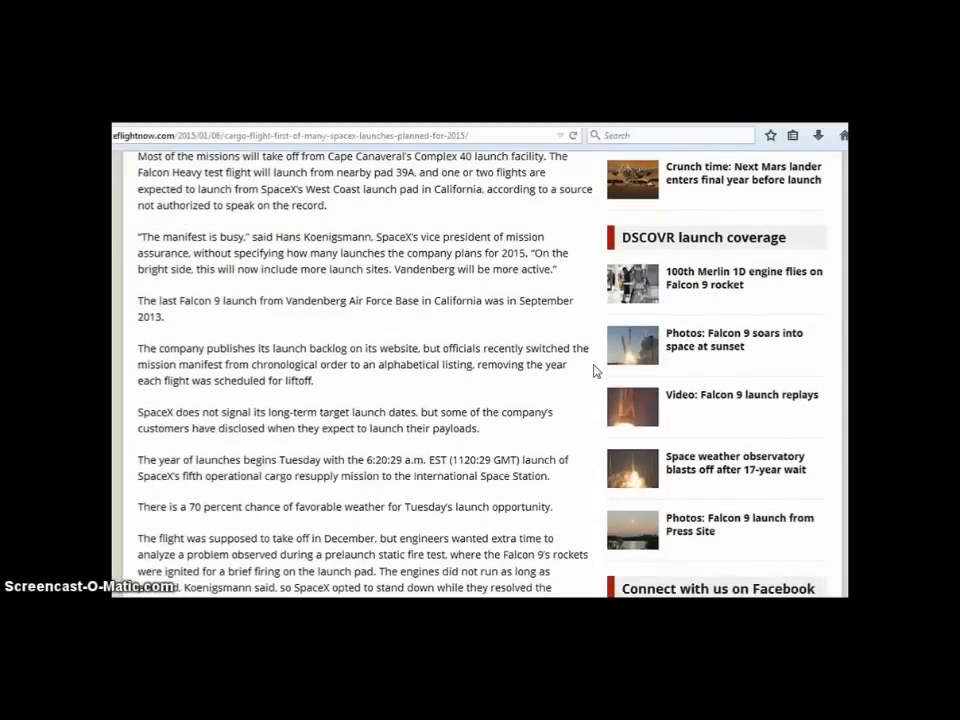
{"action": "scroll", "scroll_direction": "down", "scroll_amount": 3}
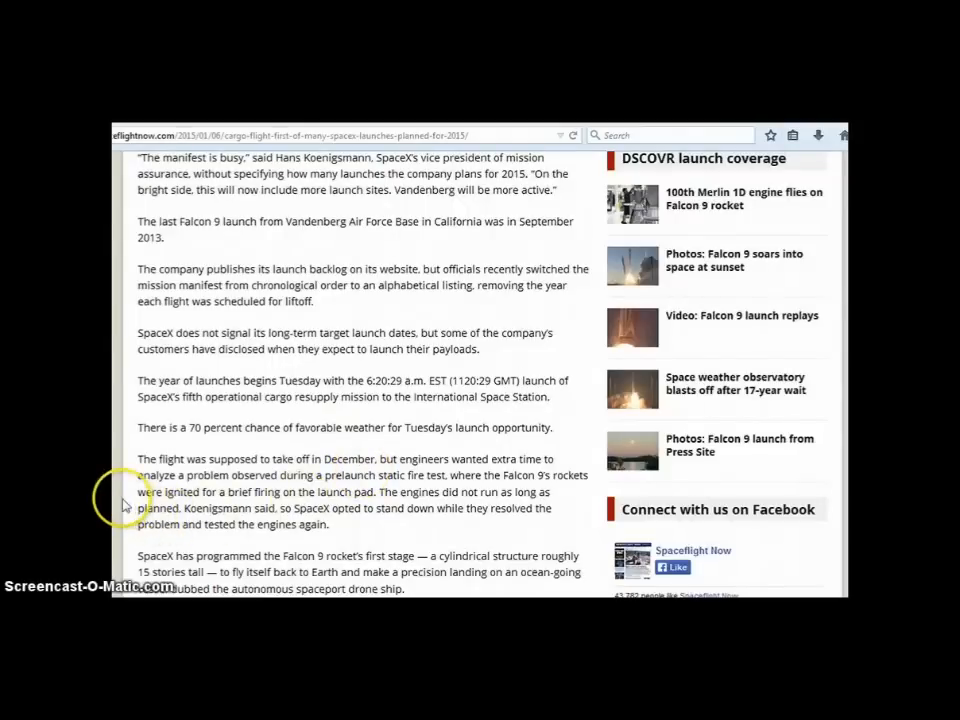
{"action": "scroll", "scroll_direction": "down", "scroll_amount": 3}
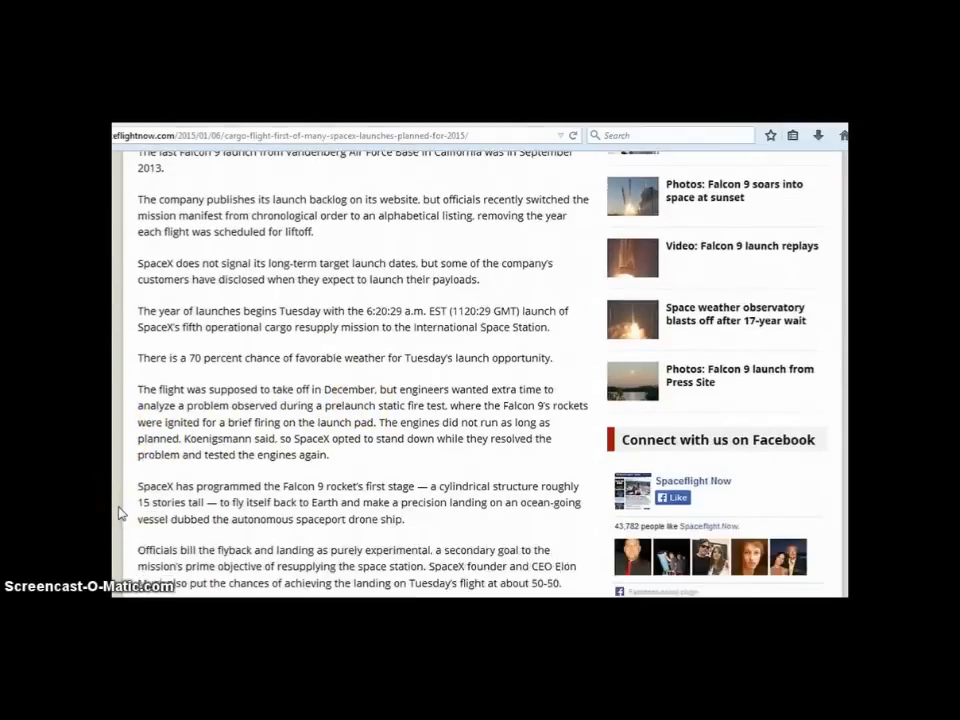
{"action": "scroll", "scroll_direction": "down", "scroll_amount": 3}
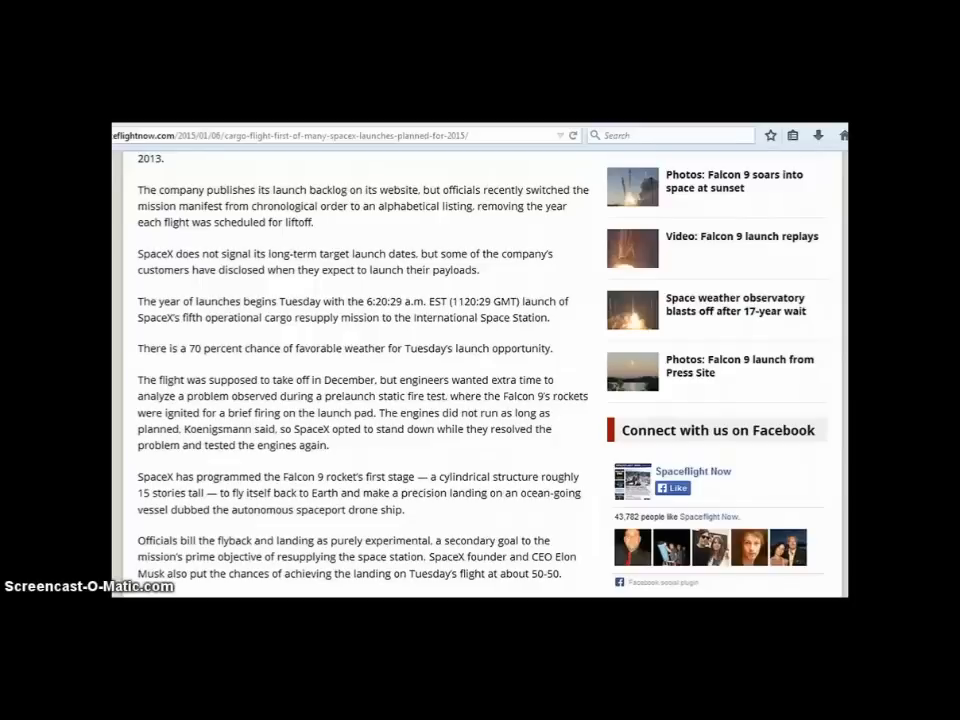
{"action": "scroll", "scroll_direction": "down", "scroll_amount": 3}
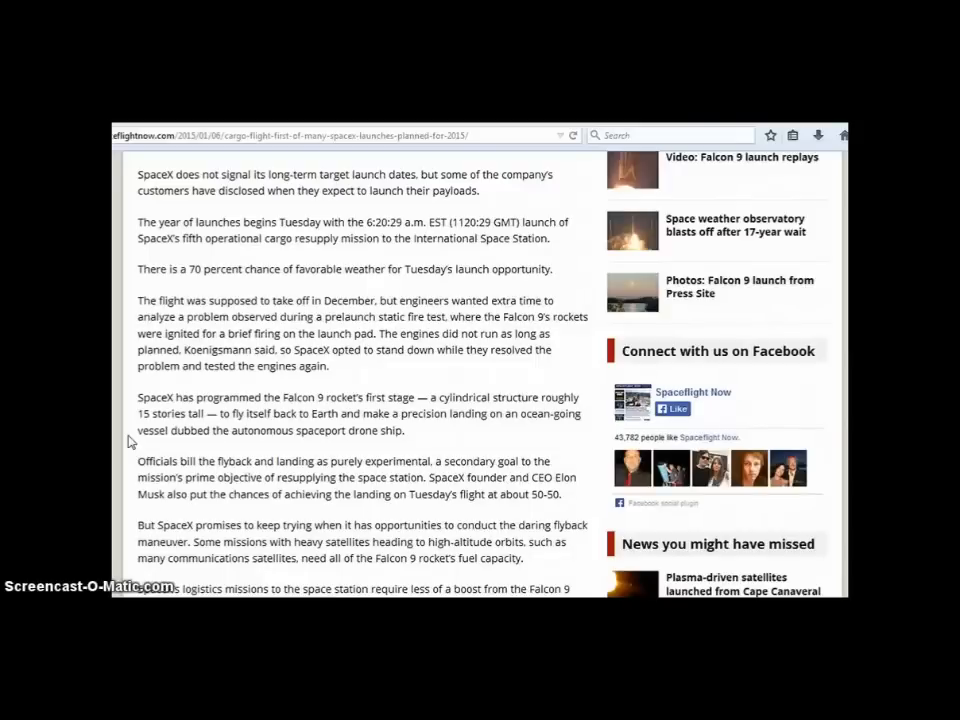
Scroll to the paragraphs on the DSCOVR launch, Boeing all-electric satellites and hydrazine fuel
{"action": "scroll", "scroll_direction": "down", "scroll_amount": 3}
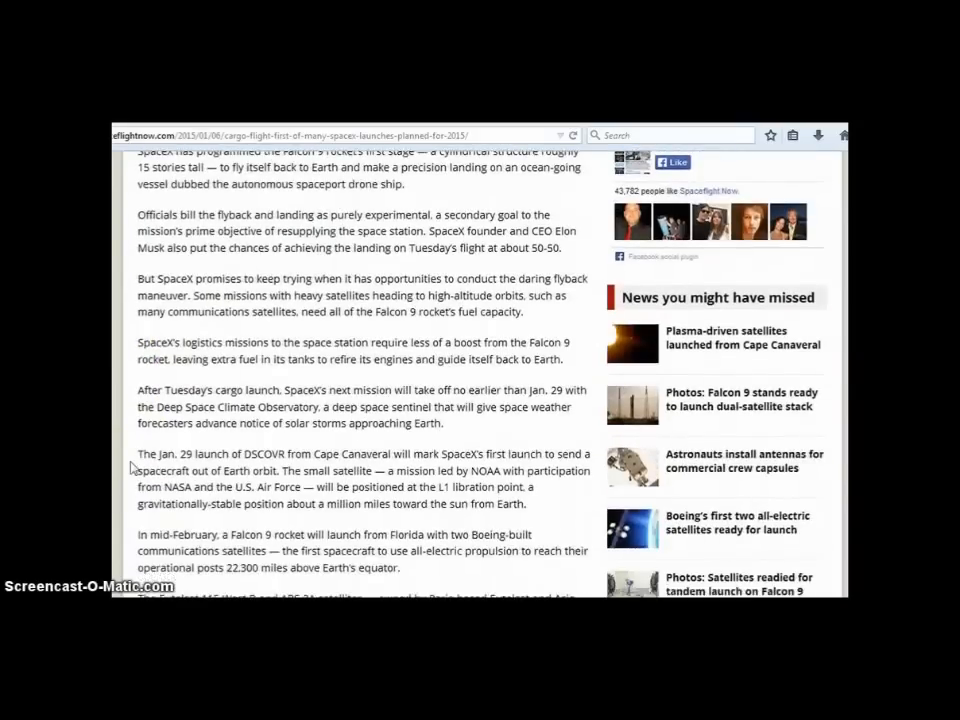
{"action": "scroll", "scroll_direction": "down", "scroll_amount": 3}
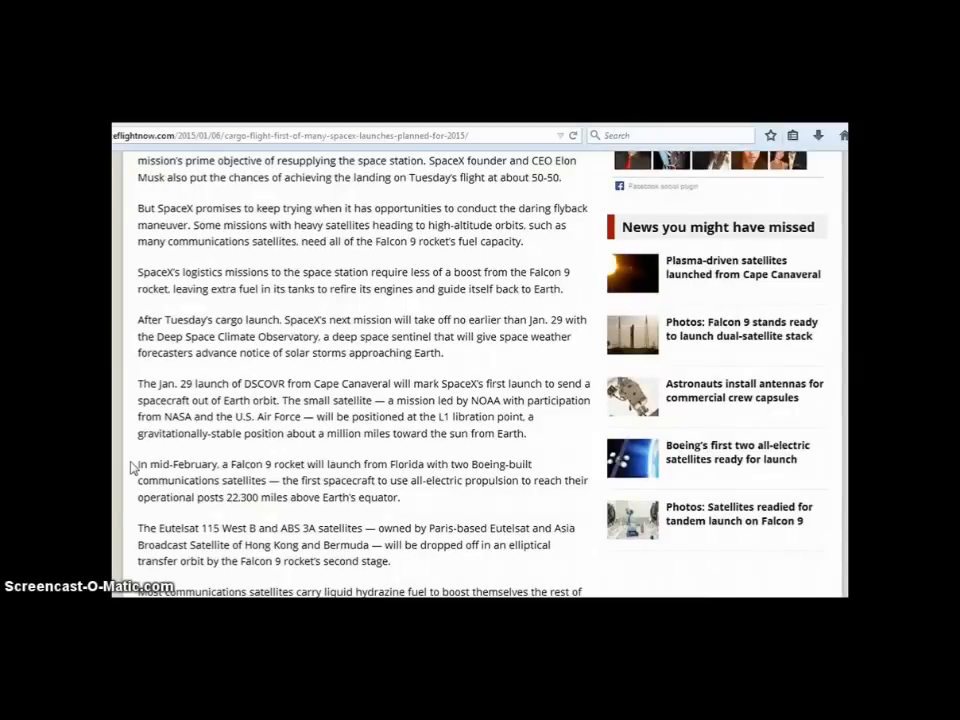
{"action": "scroll", "scroll_direction": "down", "scroll_amount": 3}
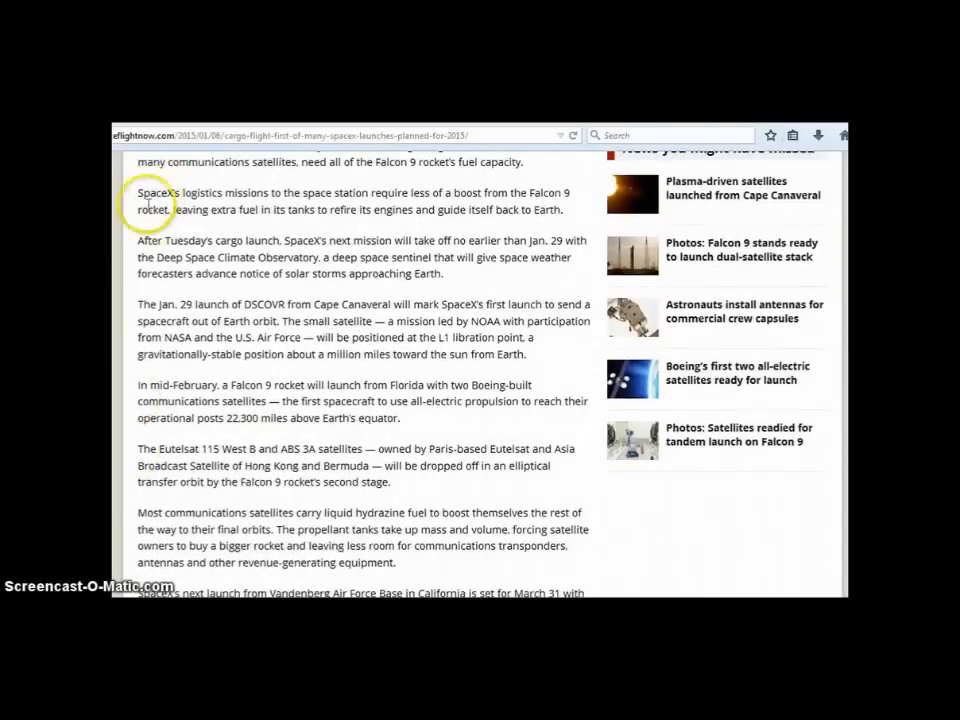
{"action": "mouse_move", "coordinate": [120, 473]}
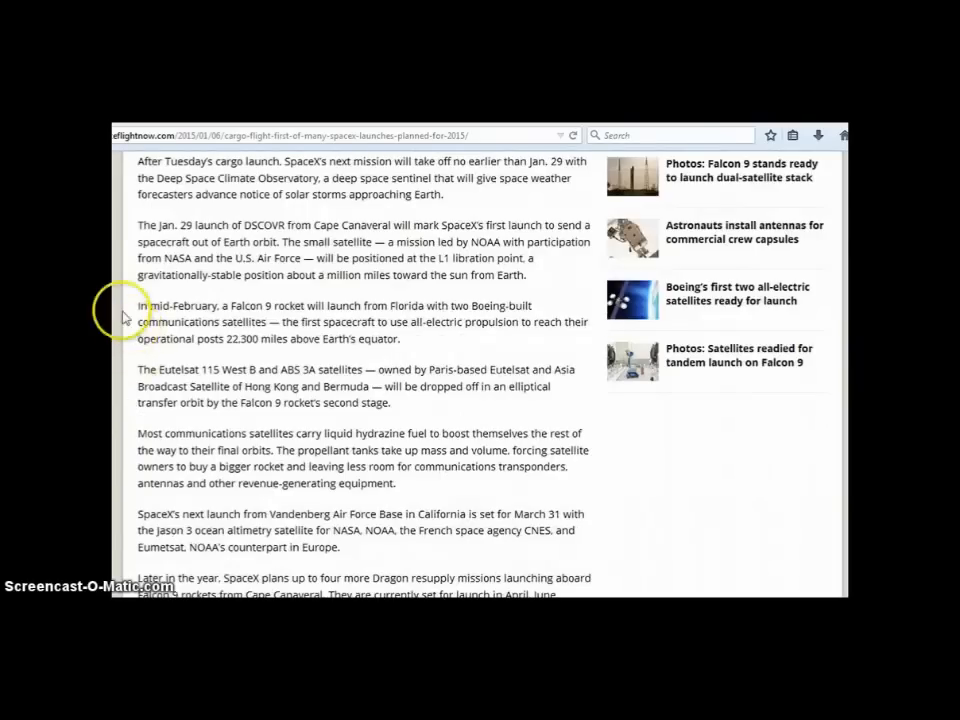
{"action": "mouse_move", "coordinate": [328, 349]}
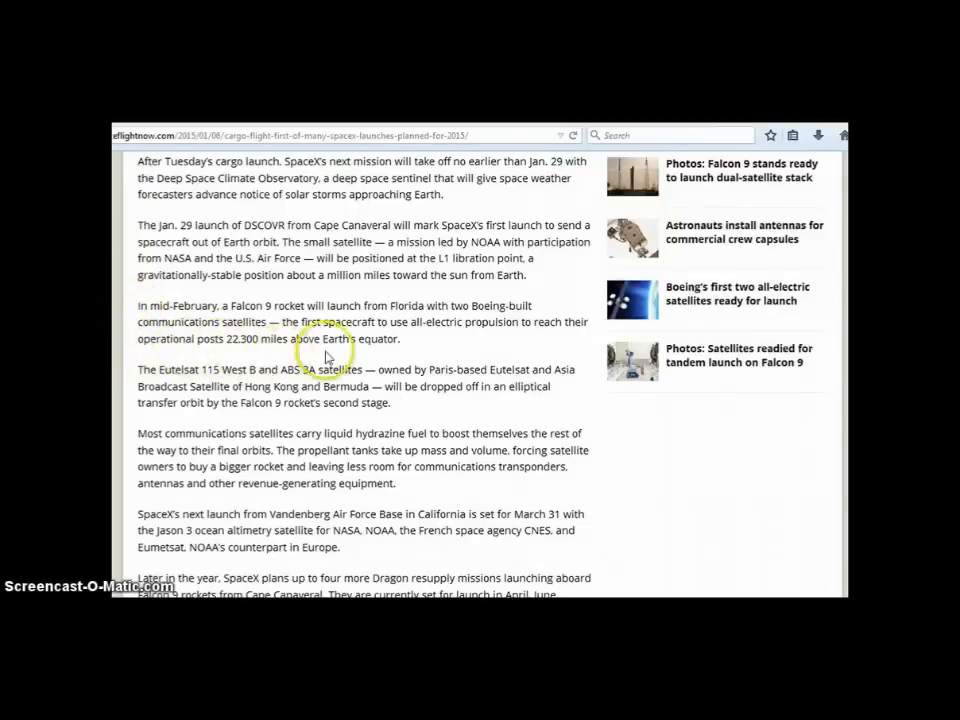
{"action": "mouse_move", "coordinate": [460, 342]}
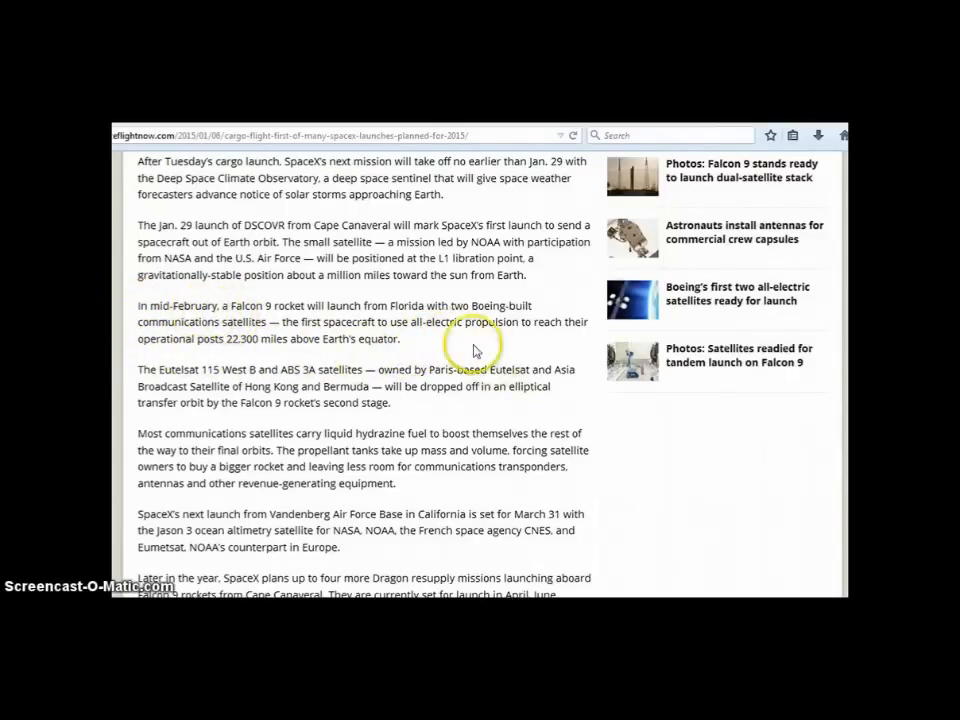
{"action": "mouse_move", "coordinate": [435, 356]}
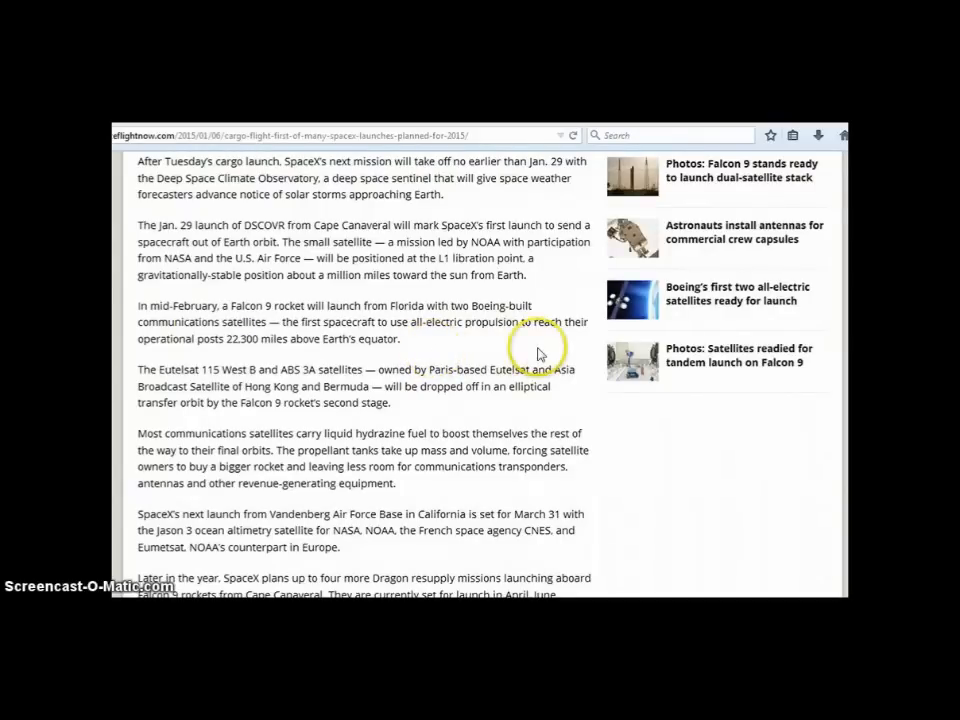
{"action": "mouse_move", "coordinate": [578, 350]}
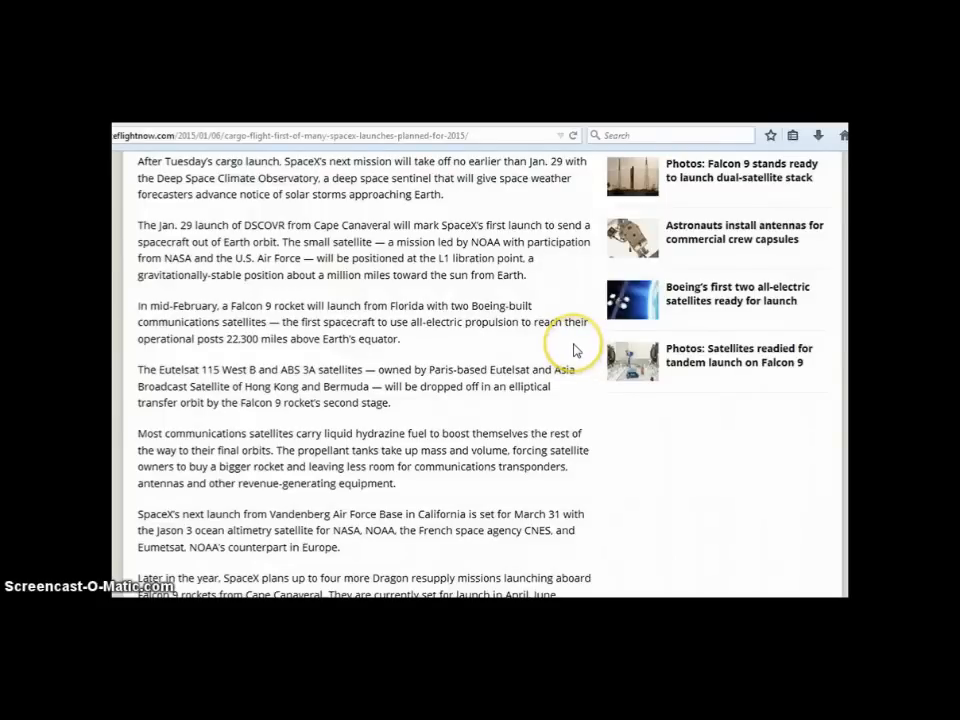
{"action": "mouse_move", "coordinate": [575, 349]}
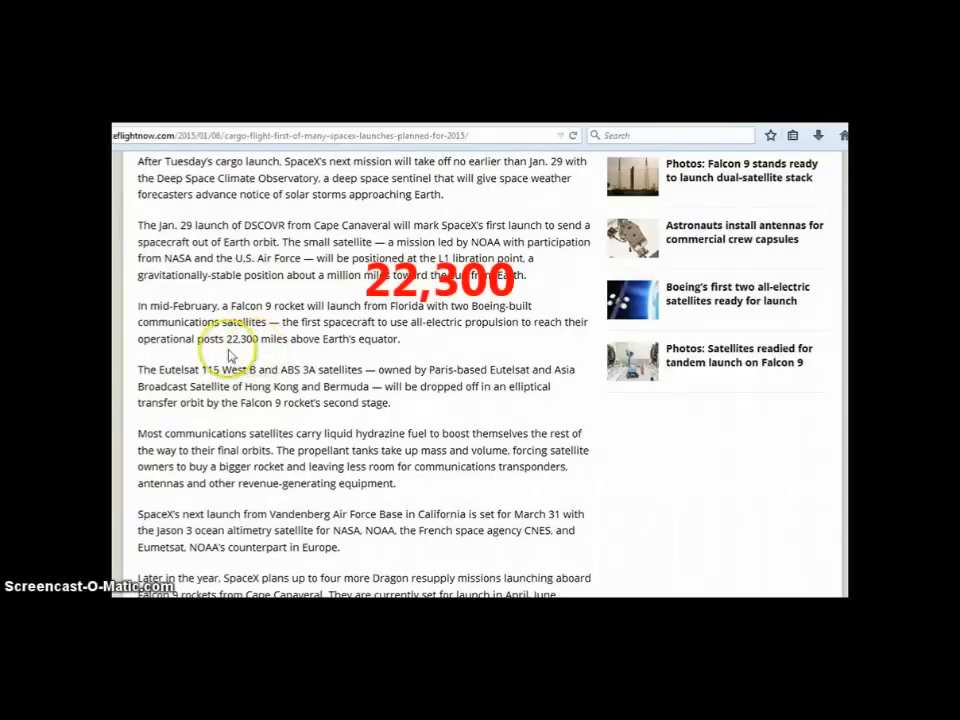
{"action": "mouse_move", "coordinate": [228, 338]}
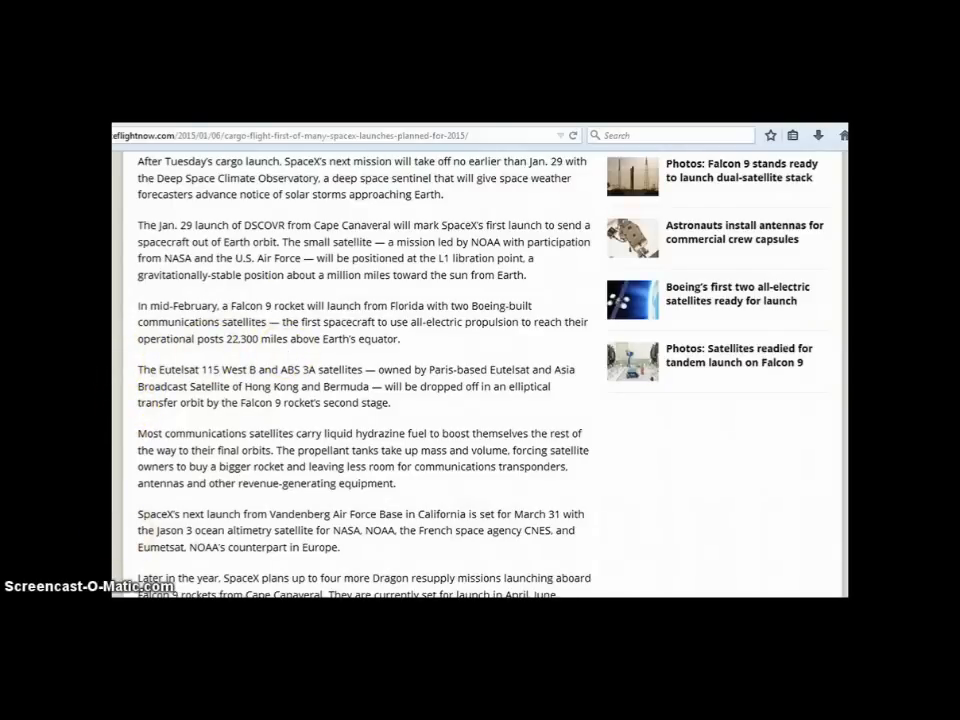
Scroll to the paragraphs on later Dragon resupply missions and the Orbcomm relay satellites
{"action": "scroll", "scroll_direction": "down", "scroll_amount": 3}
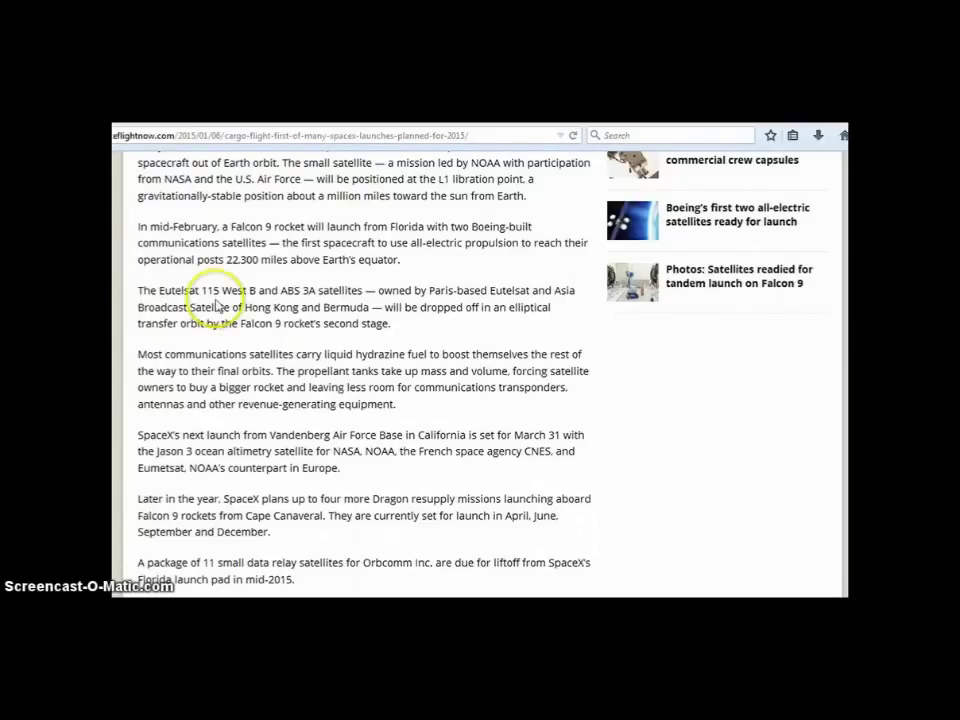
{"action": "mouse_move", "coordinate": [118, 323]}
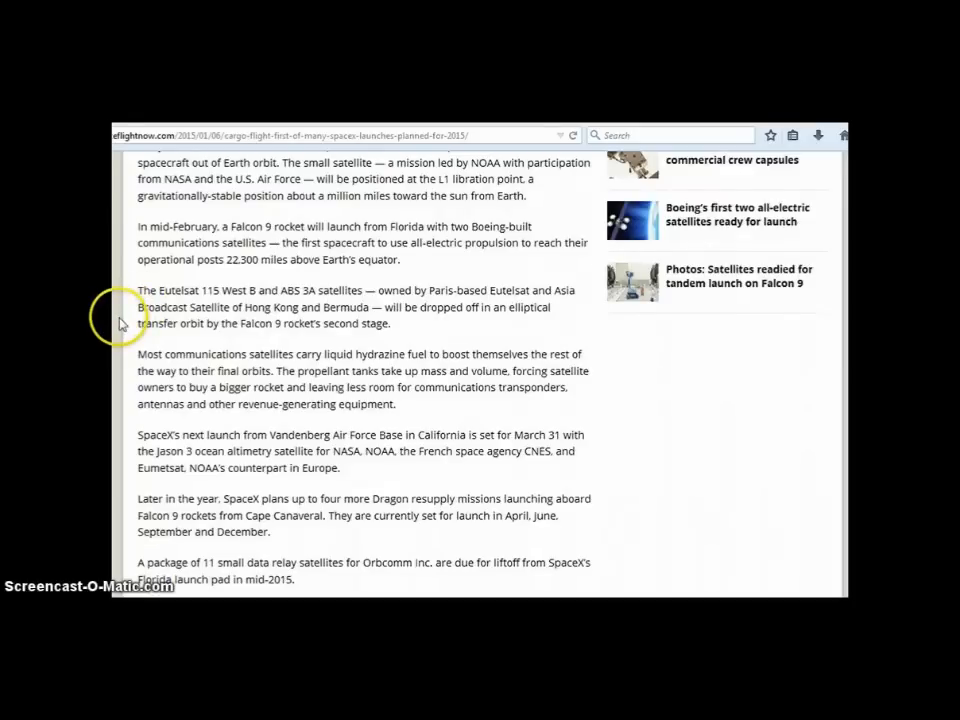
{"action": "mouse_move", "coordinate": [122, 332]}
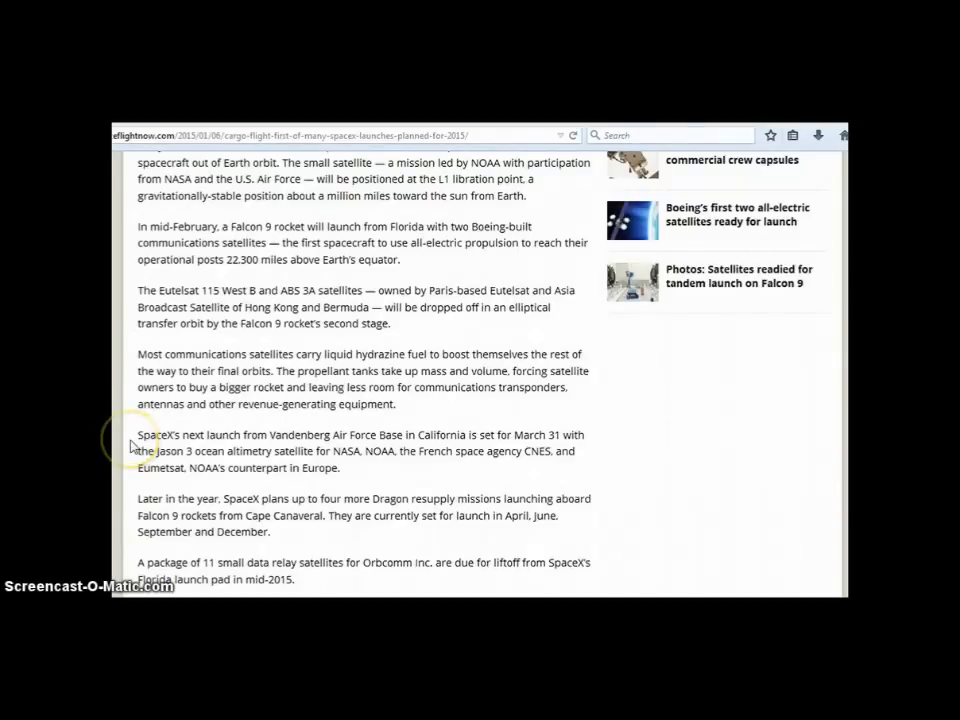
Scroll to the paragraphs on SES 9, Japanese satellite customers and Eutelsat 117 West B
{"action": "scroll", "scroll_direction": "down", "scroll_amount": 3}
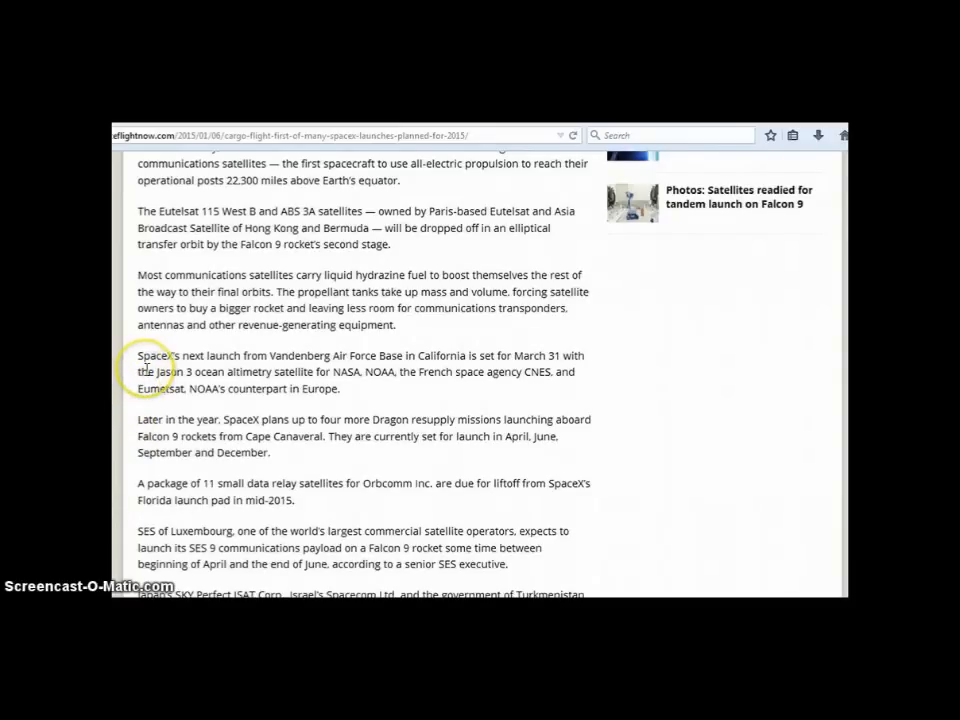
{"action": "mouse_move", "coordinate": [133, 385]}
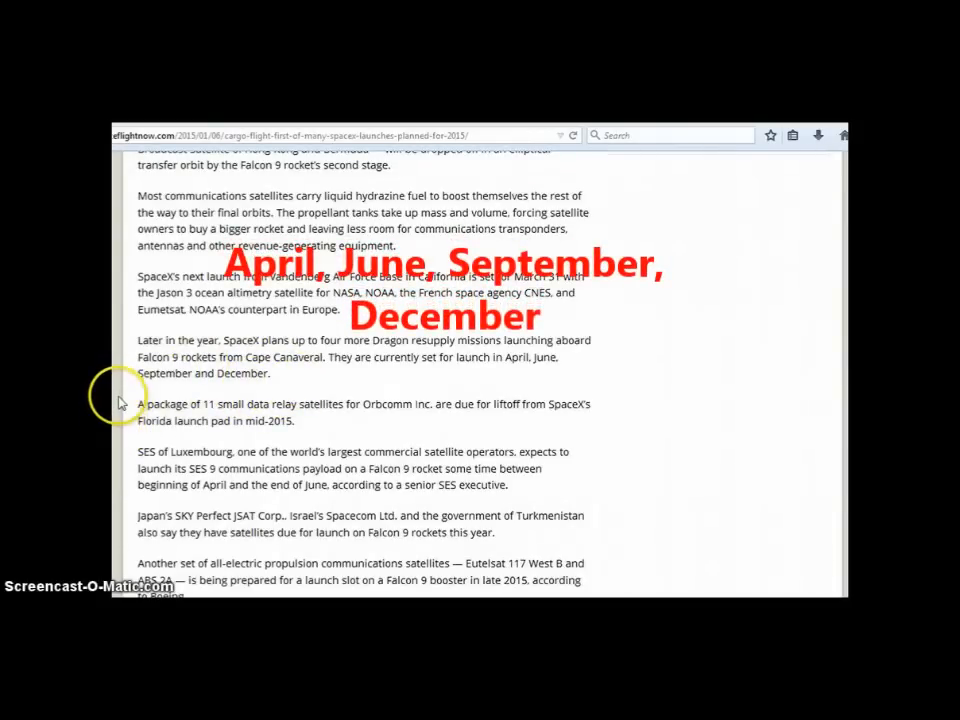
Scroll to the article's final paragraphs on Iridium satellites and Falcon 9 launches through 2017
{"action": "scroll", "scroll_direction": "down", "scroll_amount": 3}
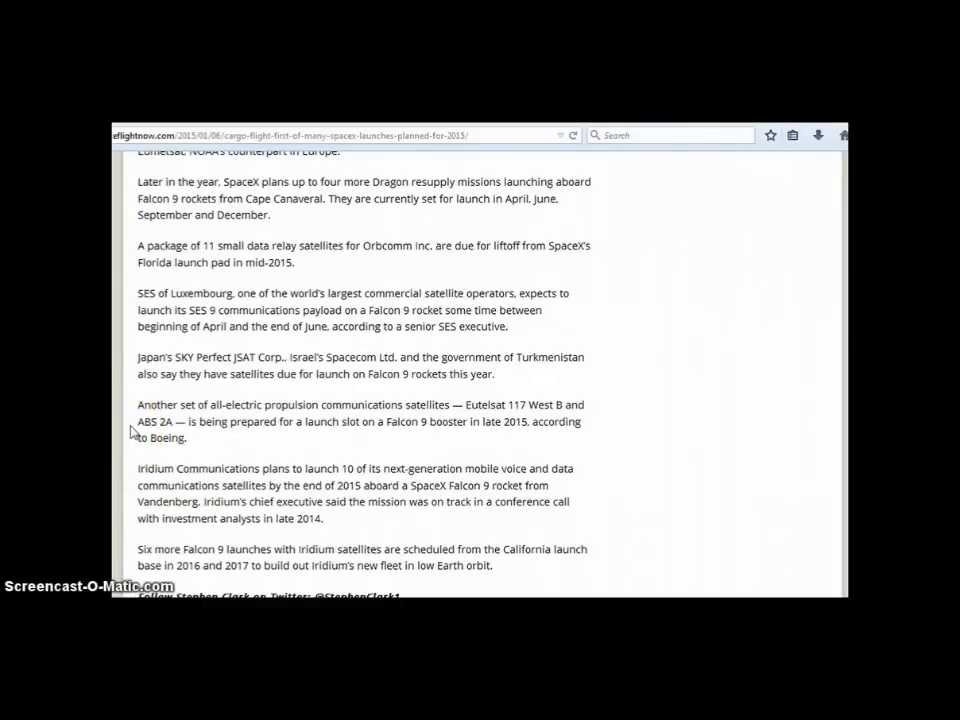